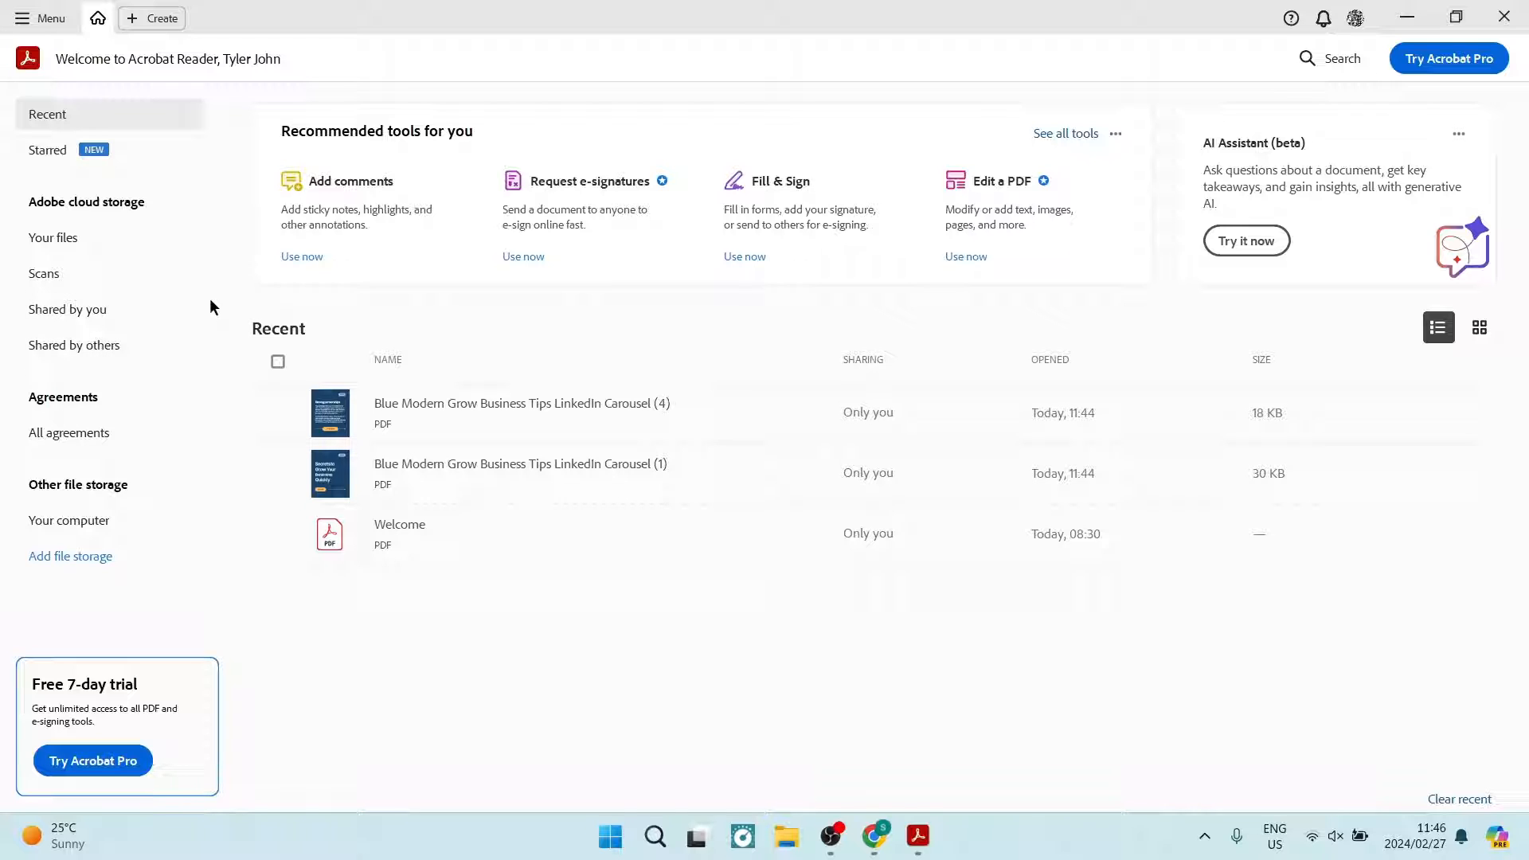
mouse_move(143, 250)
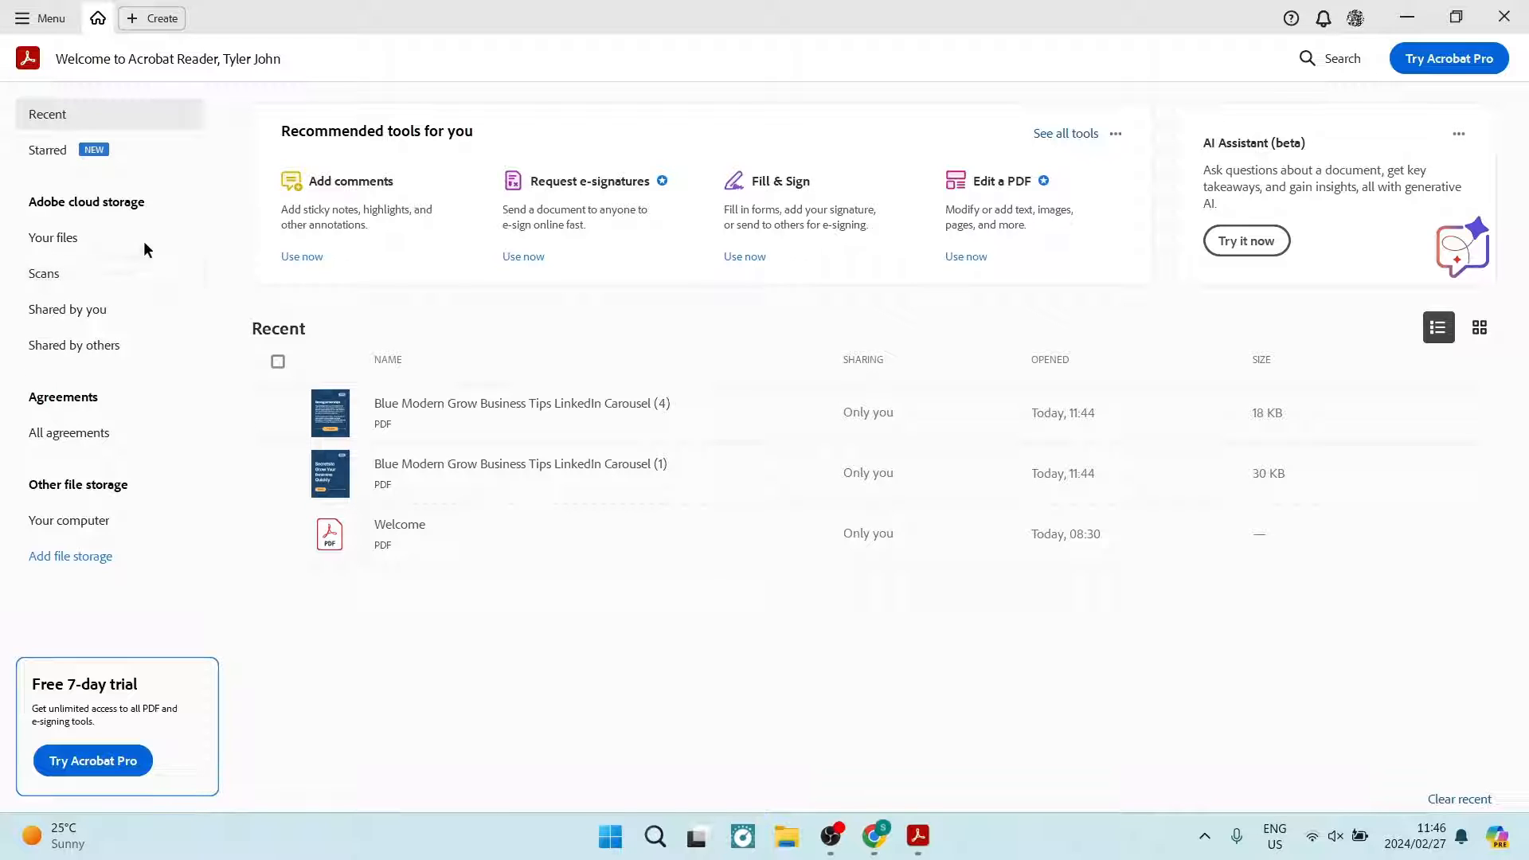
- Show Acrobat Reader's main Menu from the home screen
left_click(41, 18)
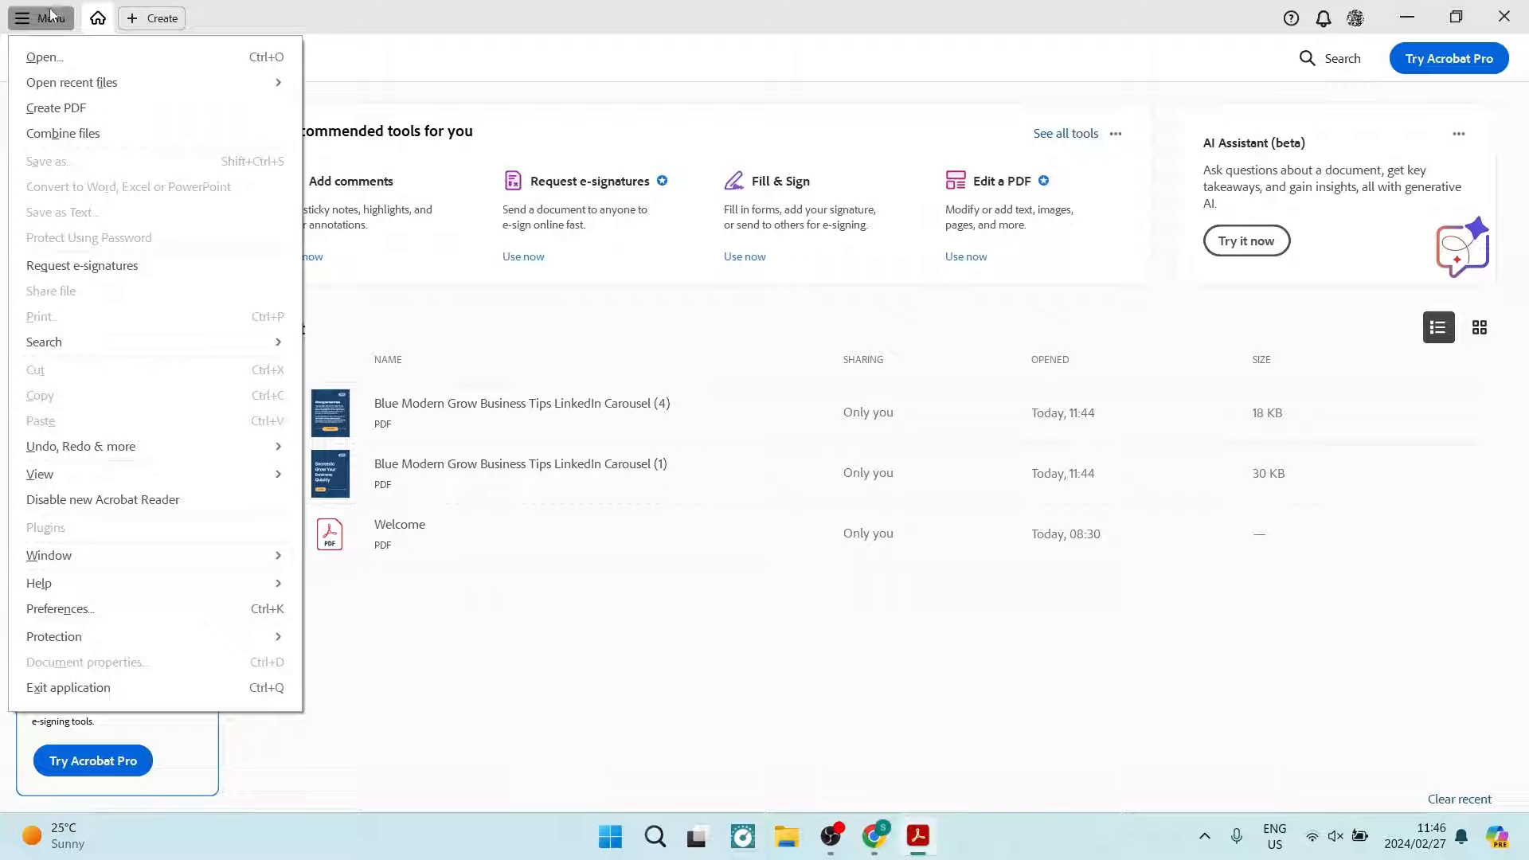
- Open the Blue Modern Grow Business Tips LinkedIn Carousel PDF from Downloads
left_click(45, 58)
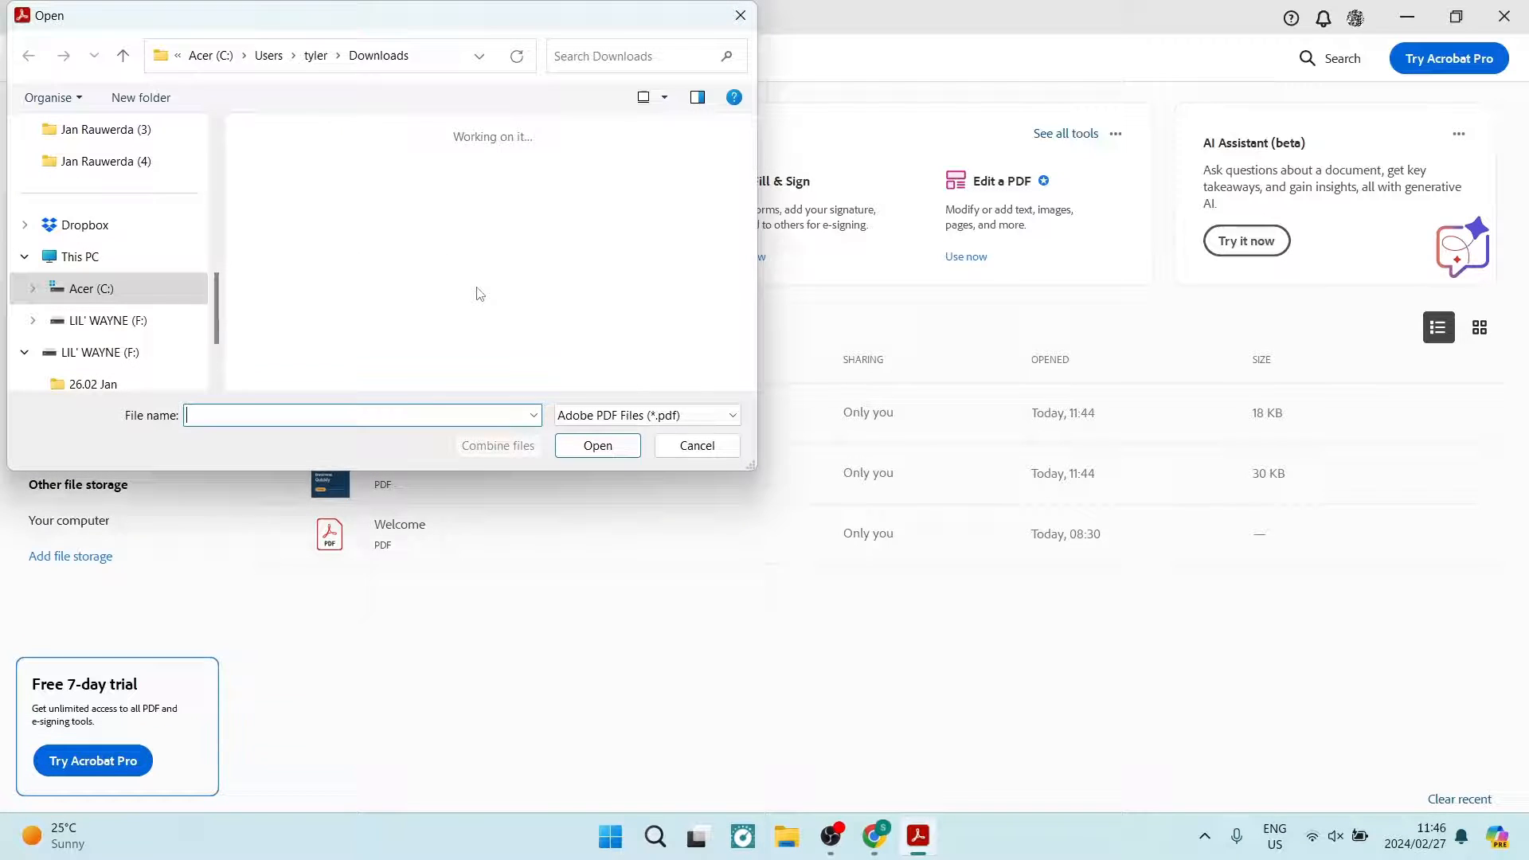
left_click(419, 276)
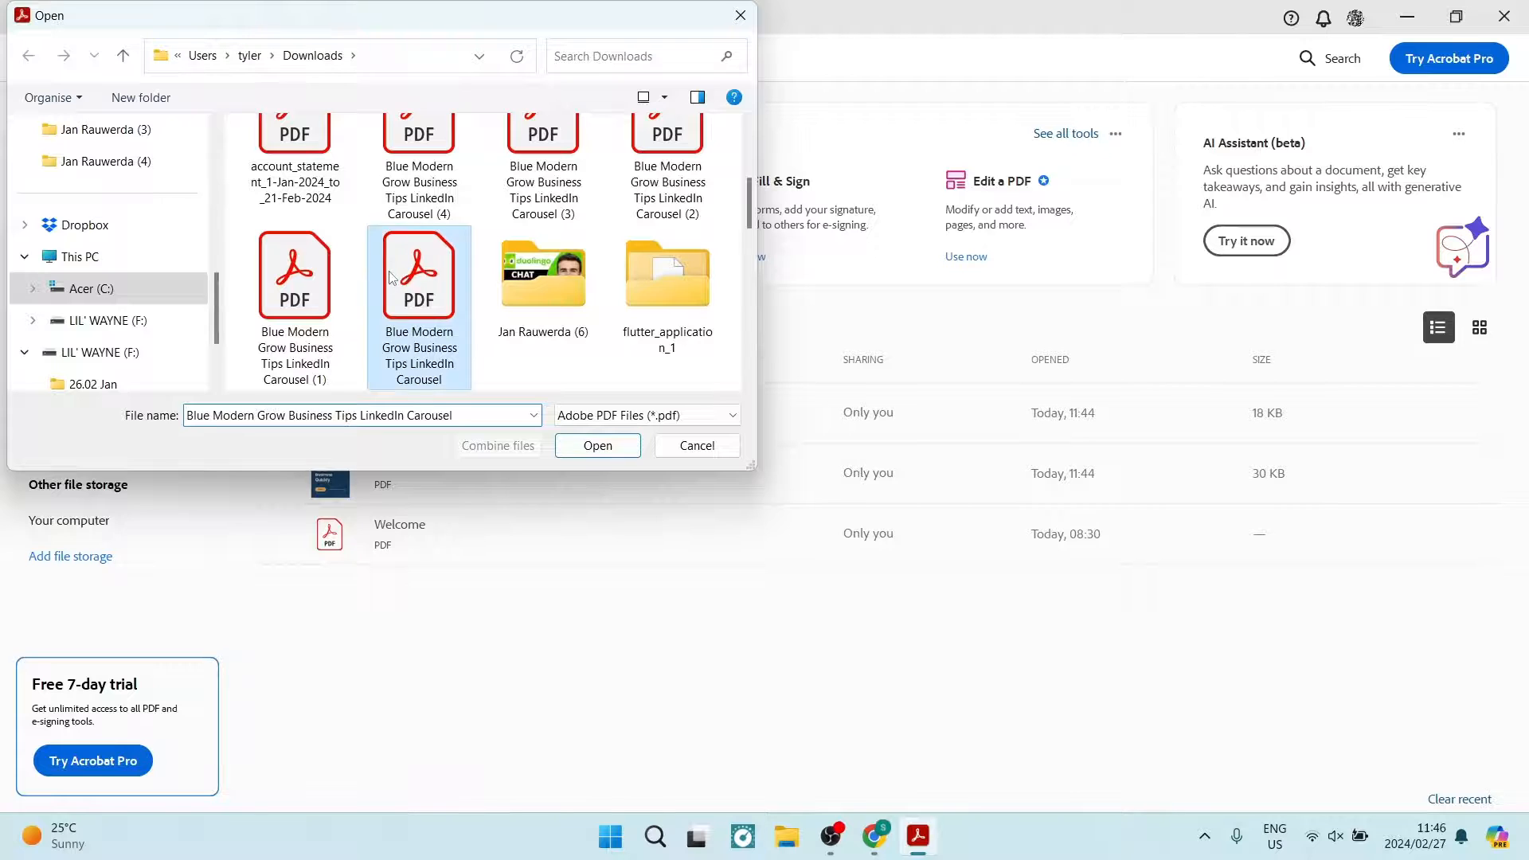
left_click(597, 444)
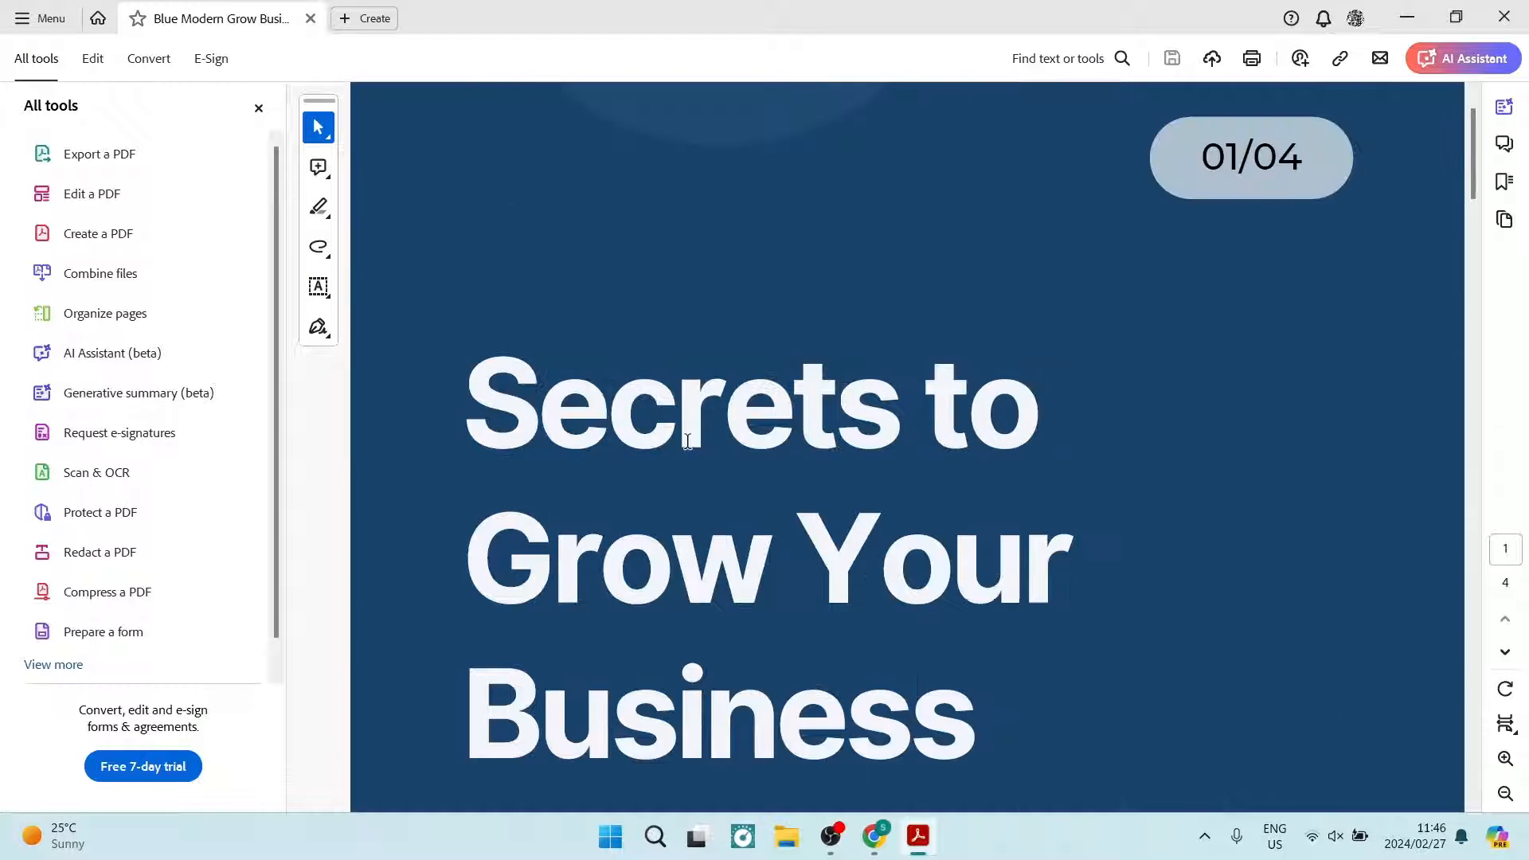
- Bring up the Print dialog for the four-page carousel PDF via the Menu
scroll("down", 3)
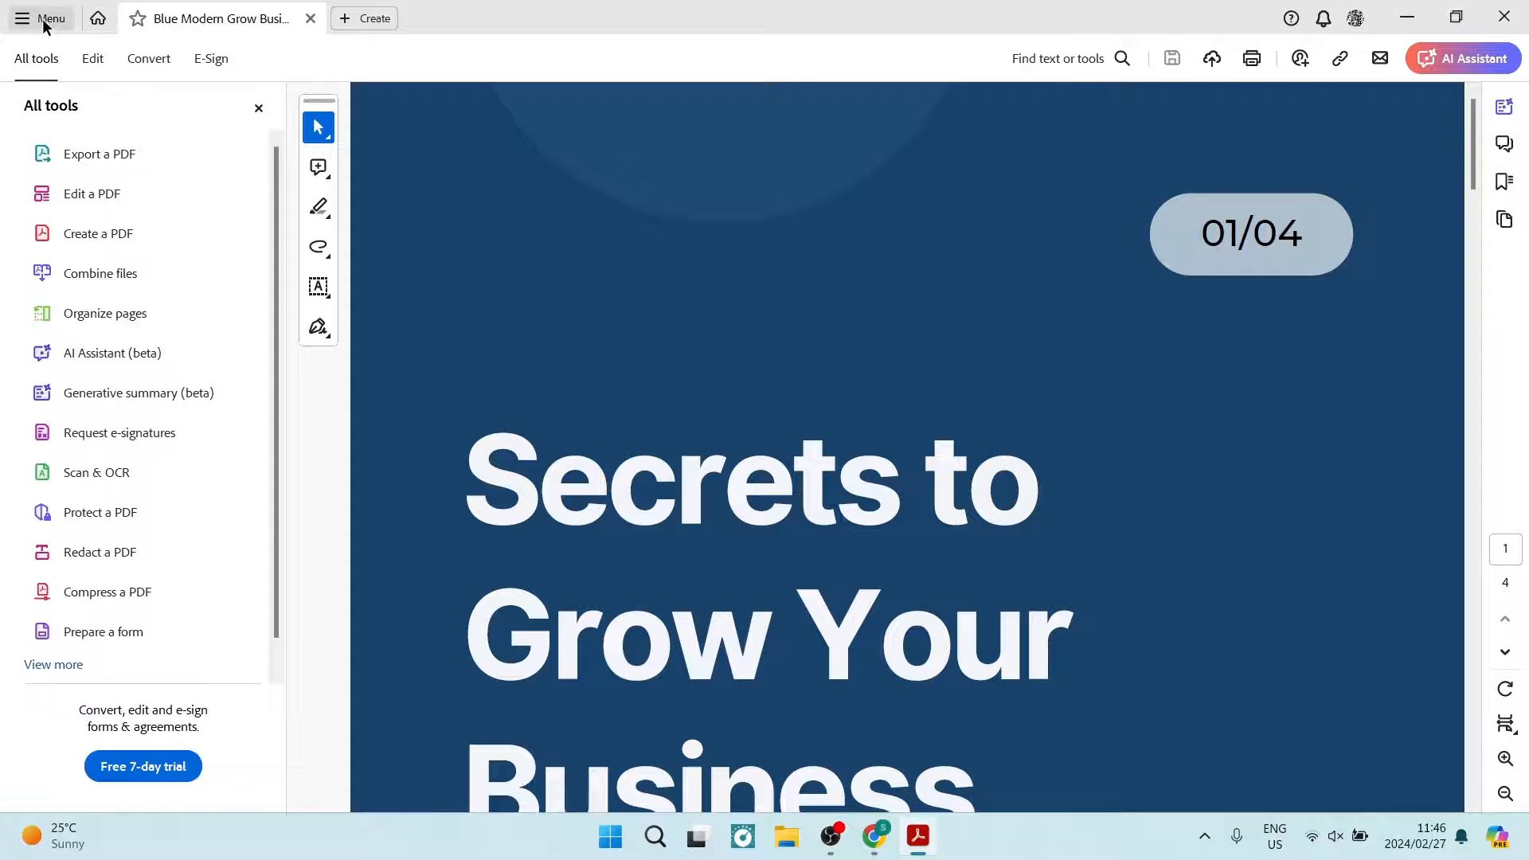
left_click(41, 17)
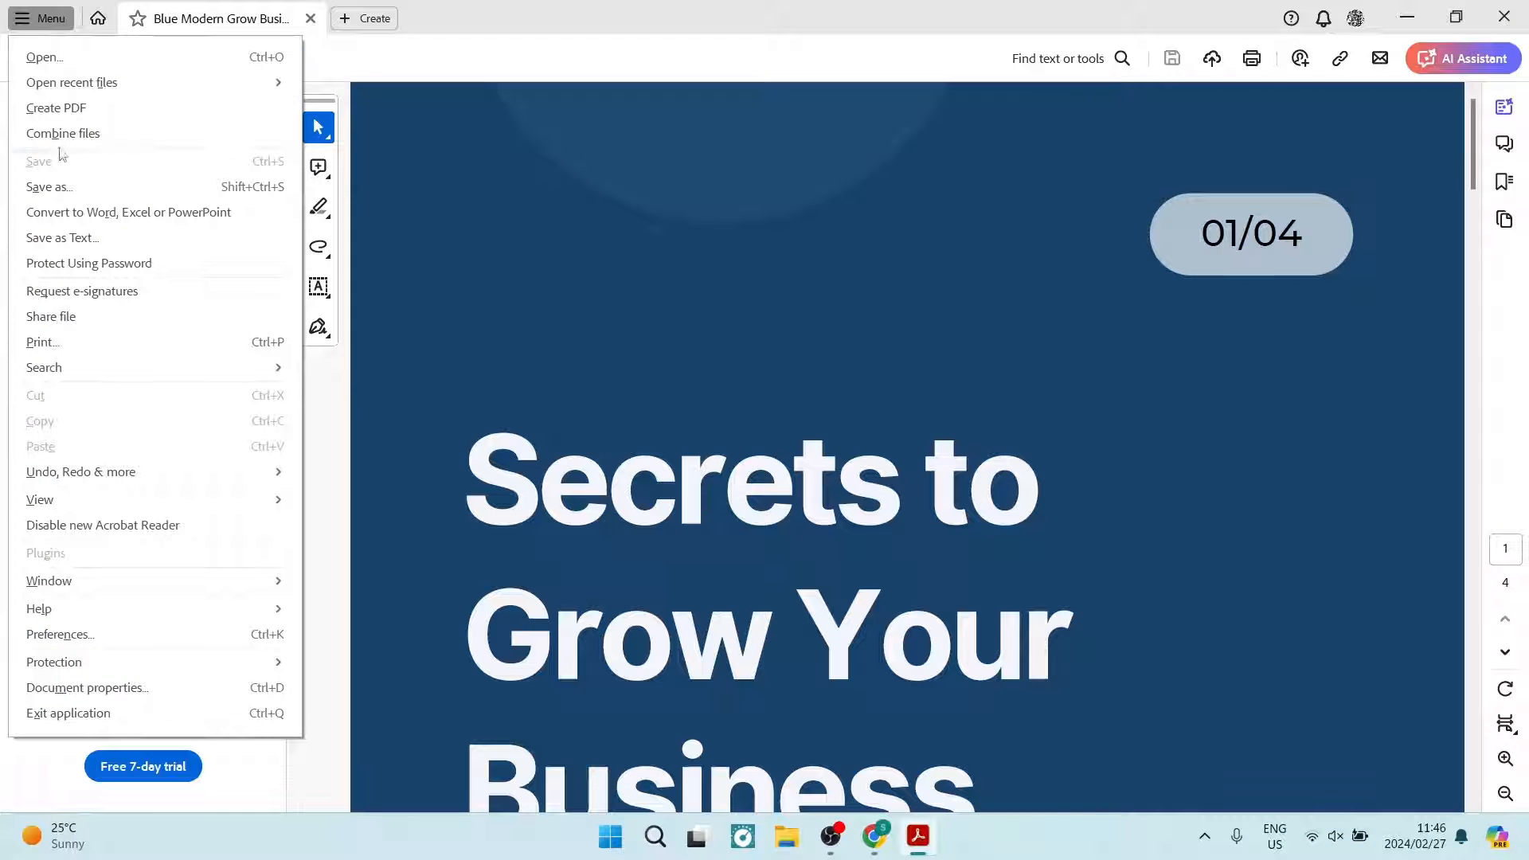
left_click(43, 341)
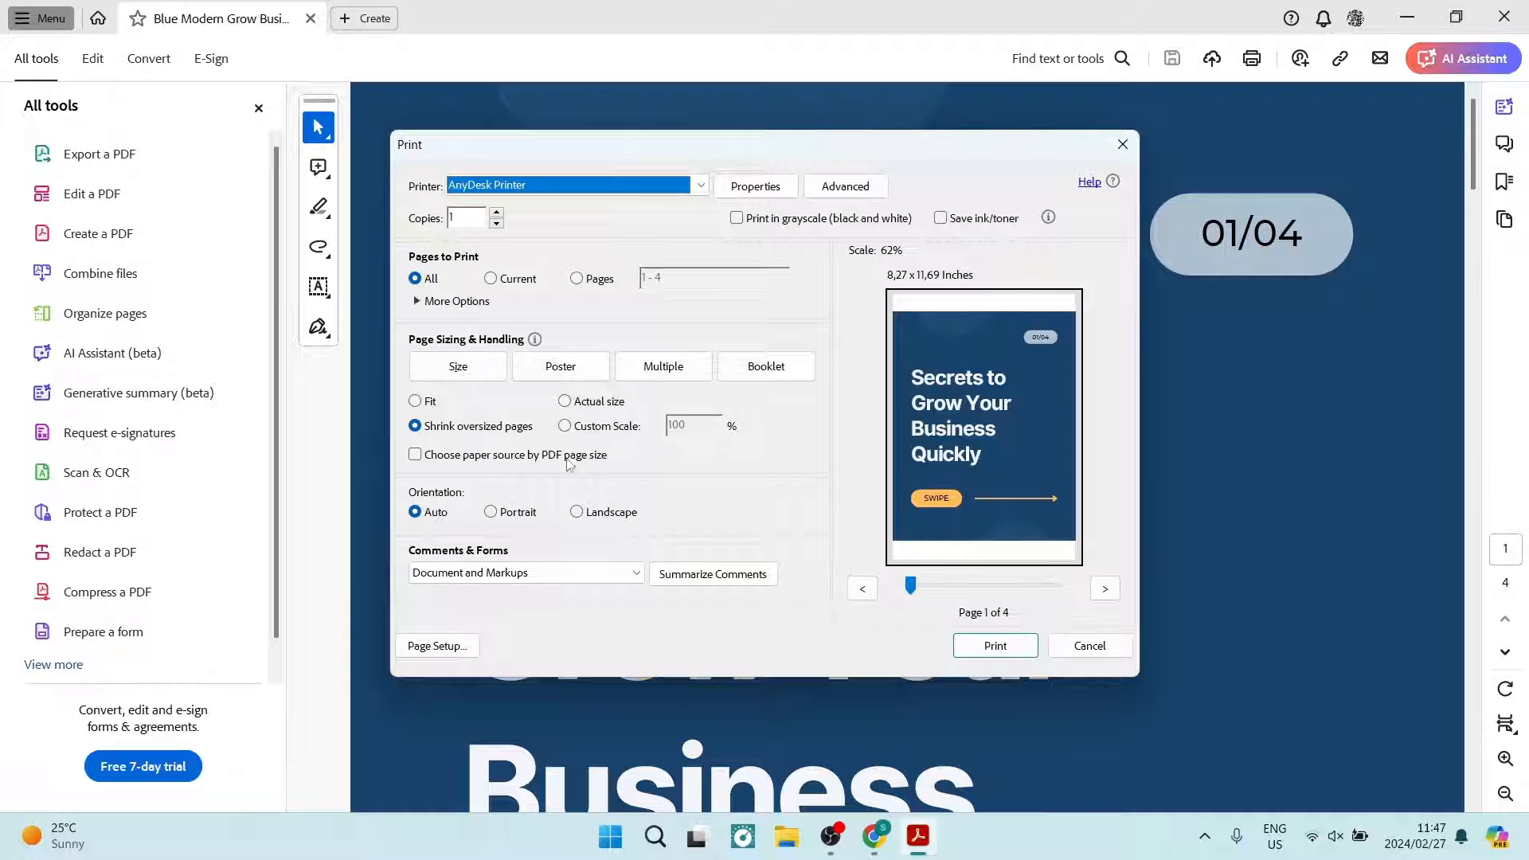
- Choose Multiple pages per sheet, set the grid to 2 by 1, and start printing
left_click(457, 366)
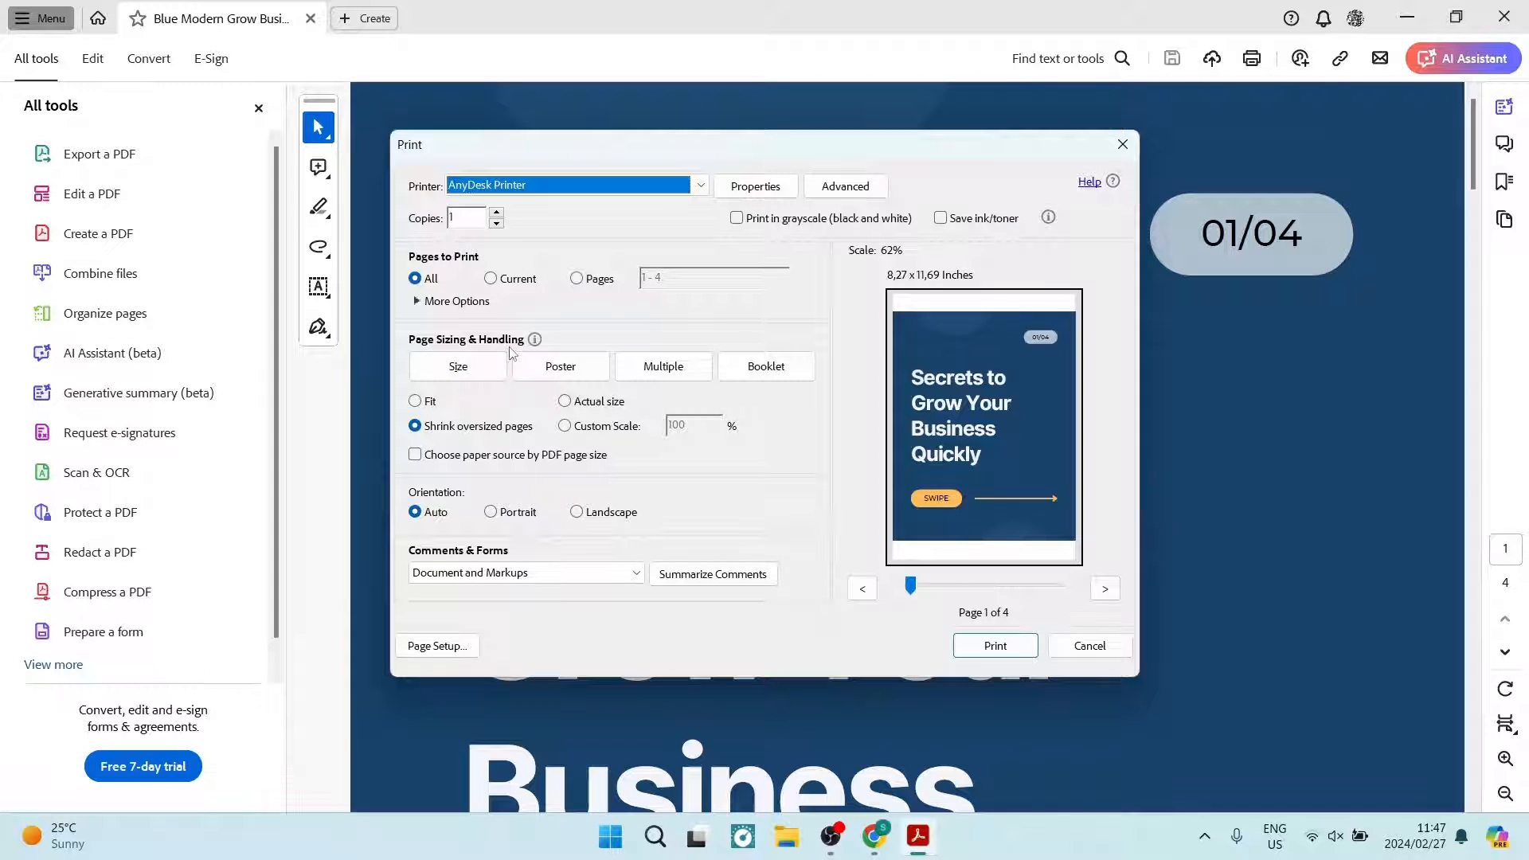
left_click(663, 367)
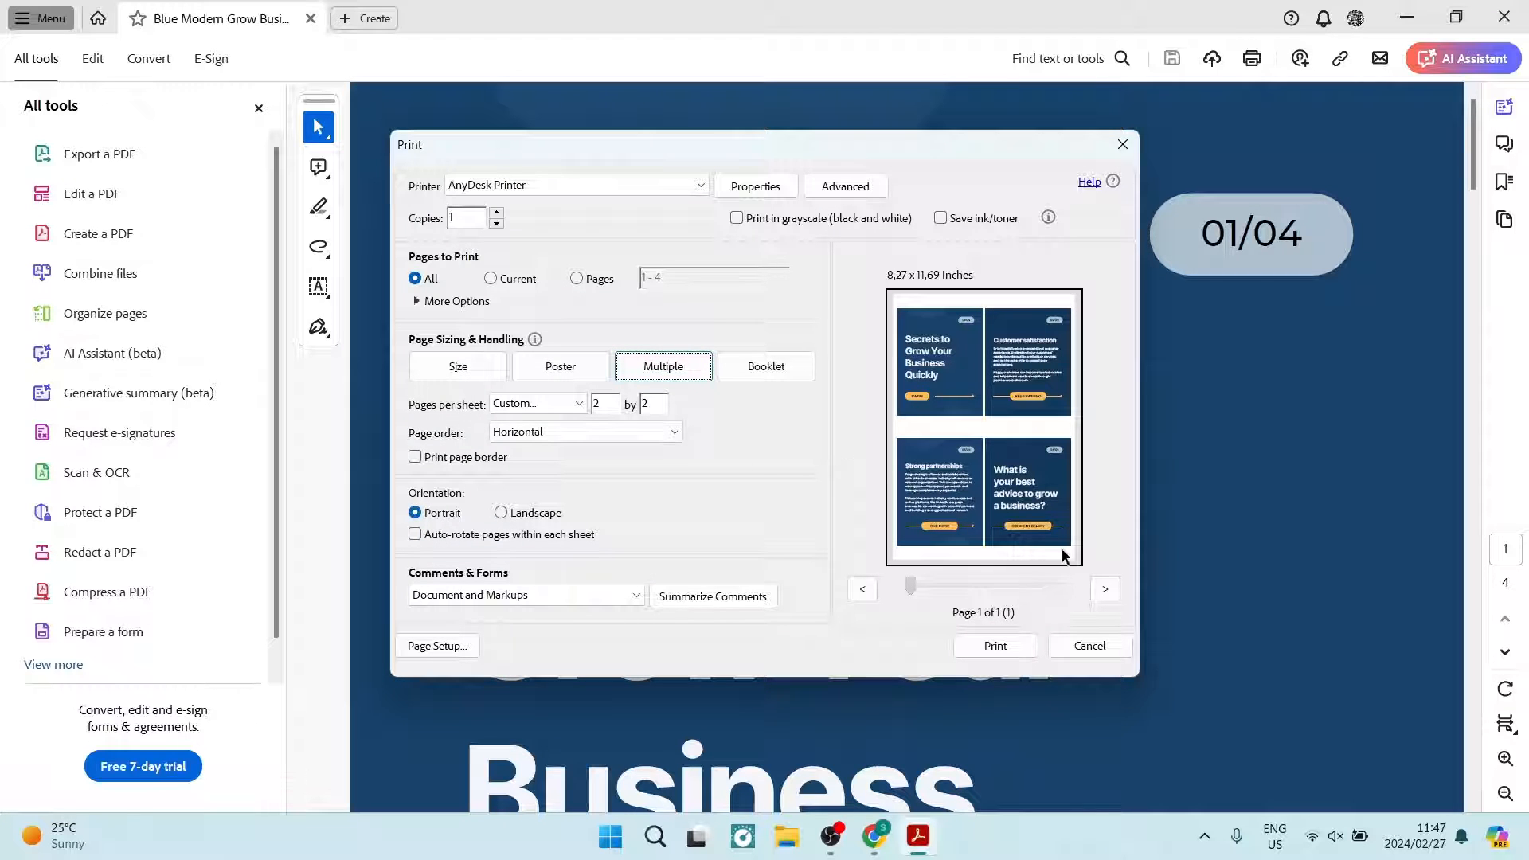
mouse_move(1060, 379)
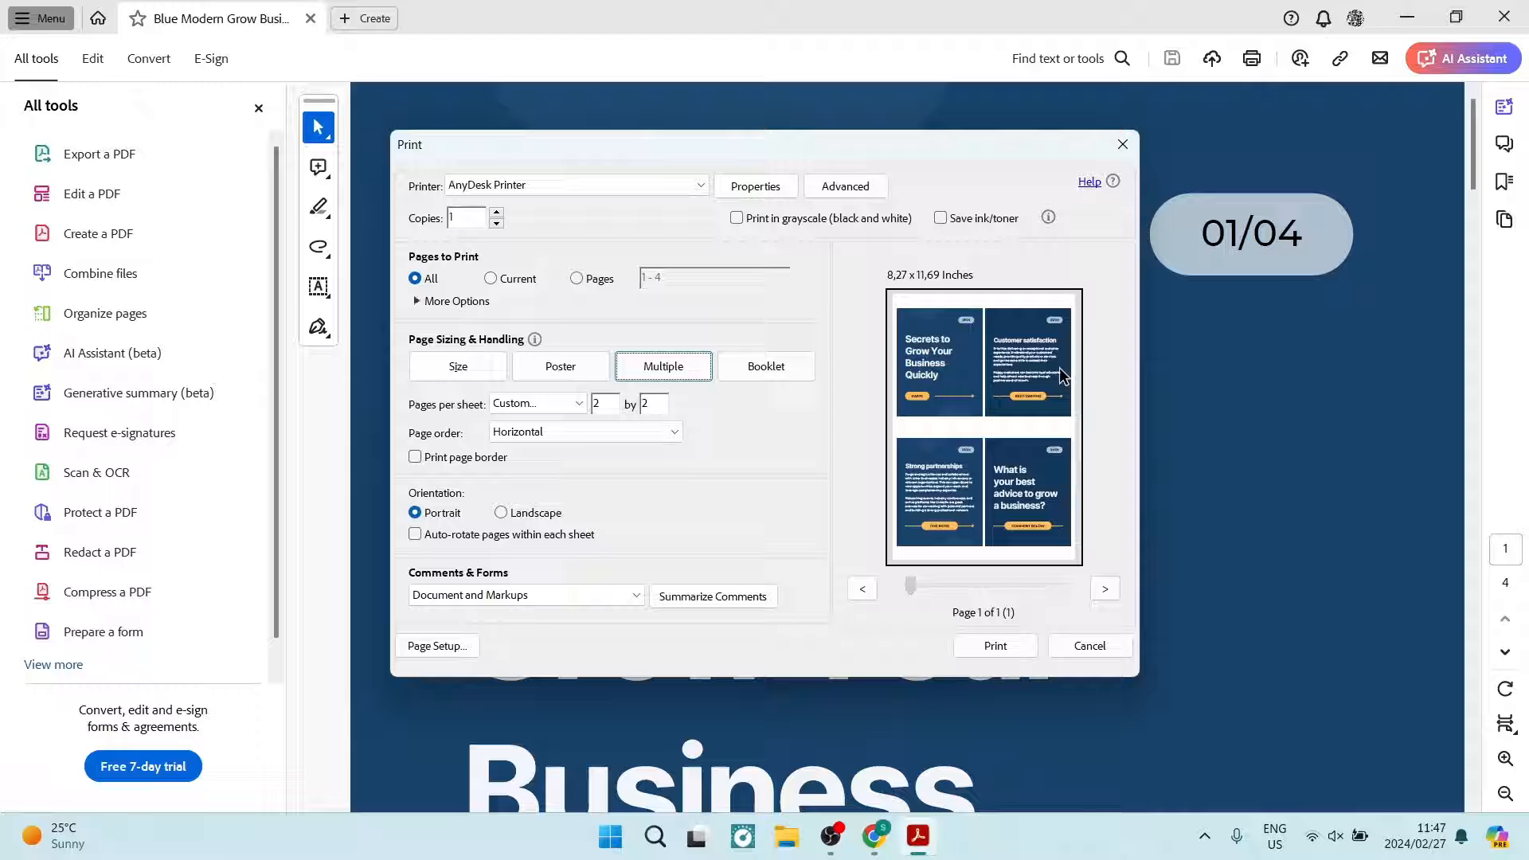
mouse_move(988, 460)
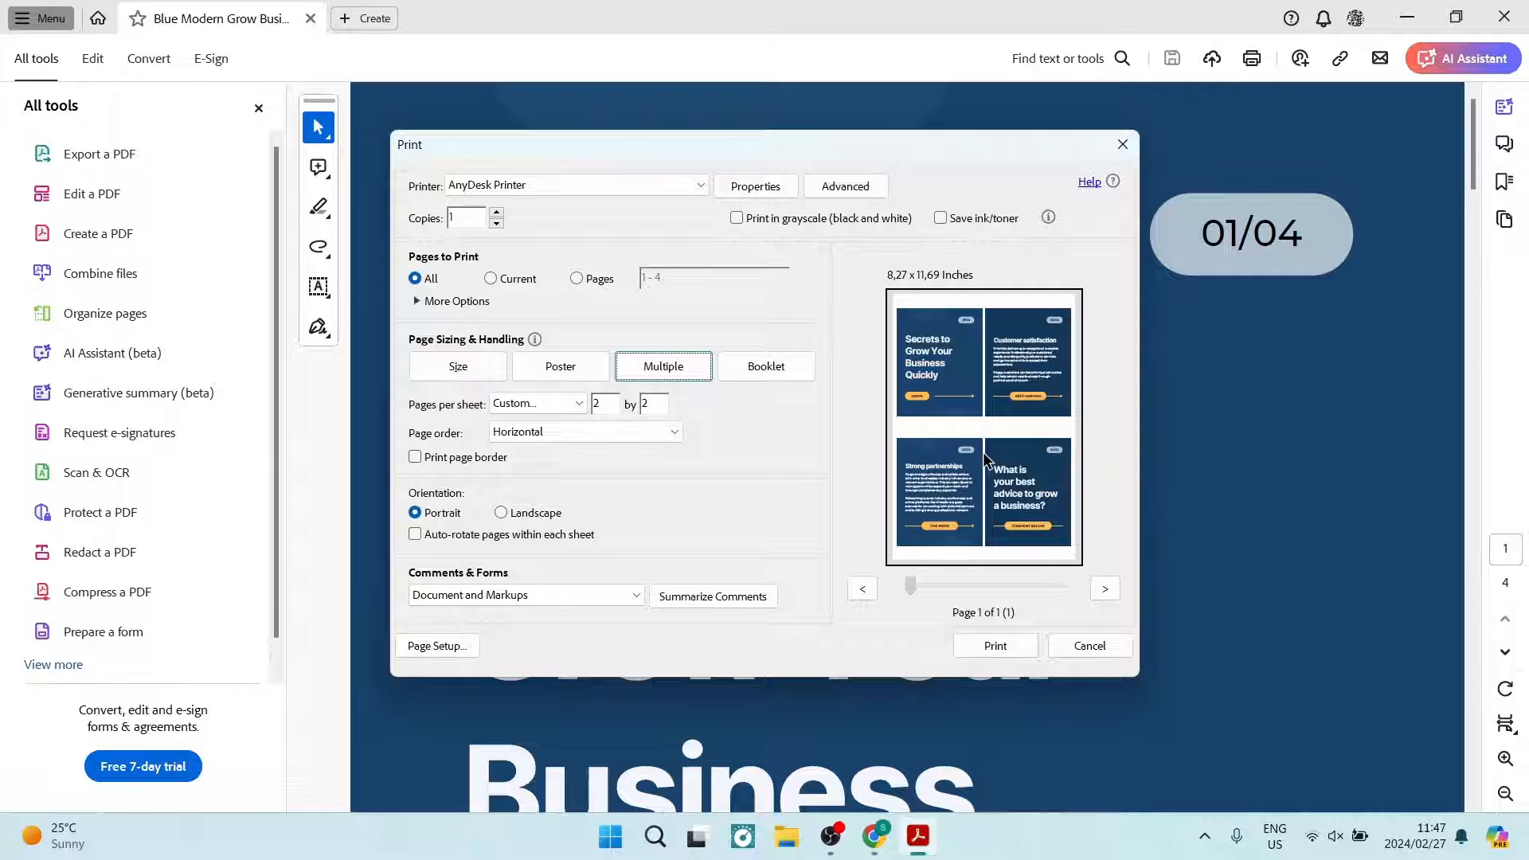
mouse_move(467, 419)
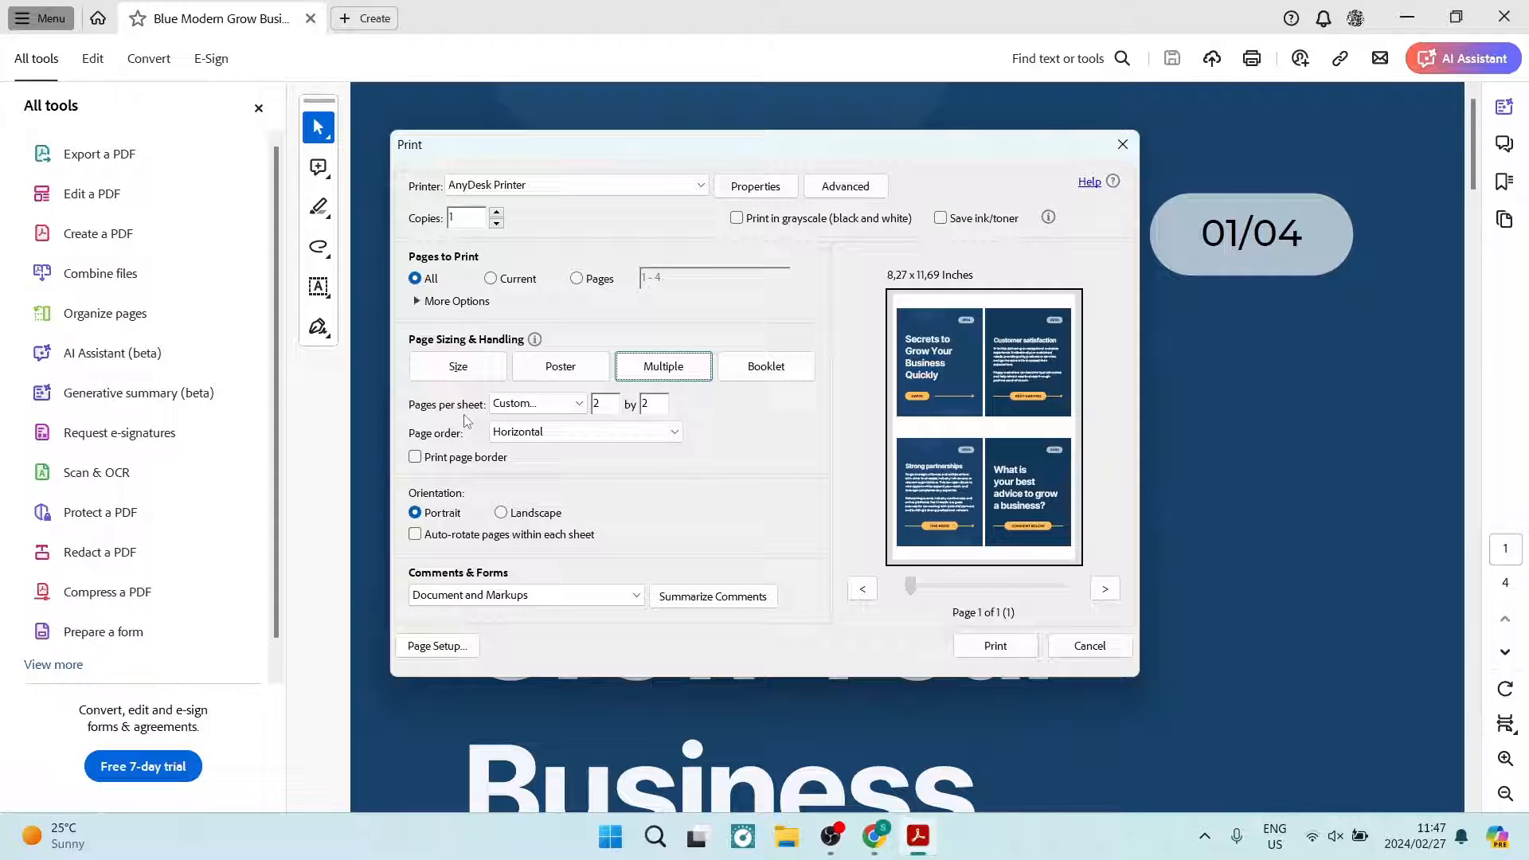
mouse_move(468, 411)
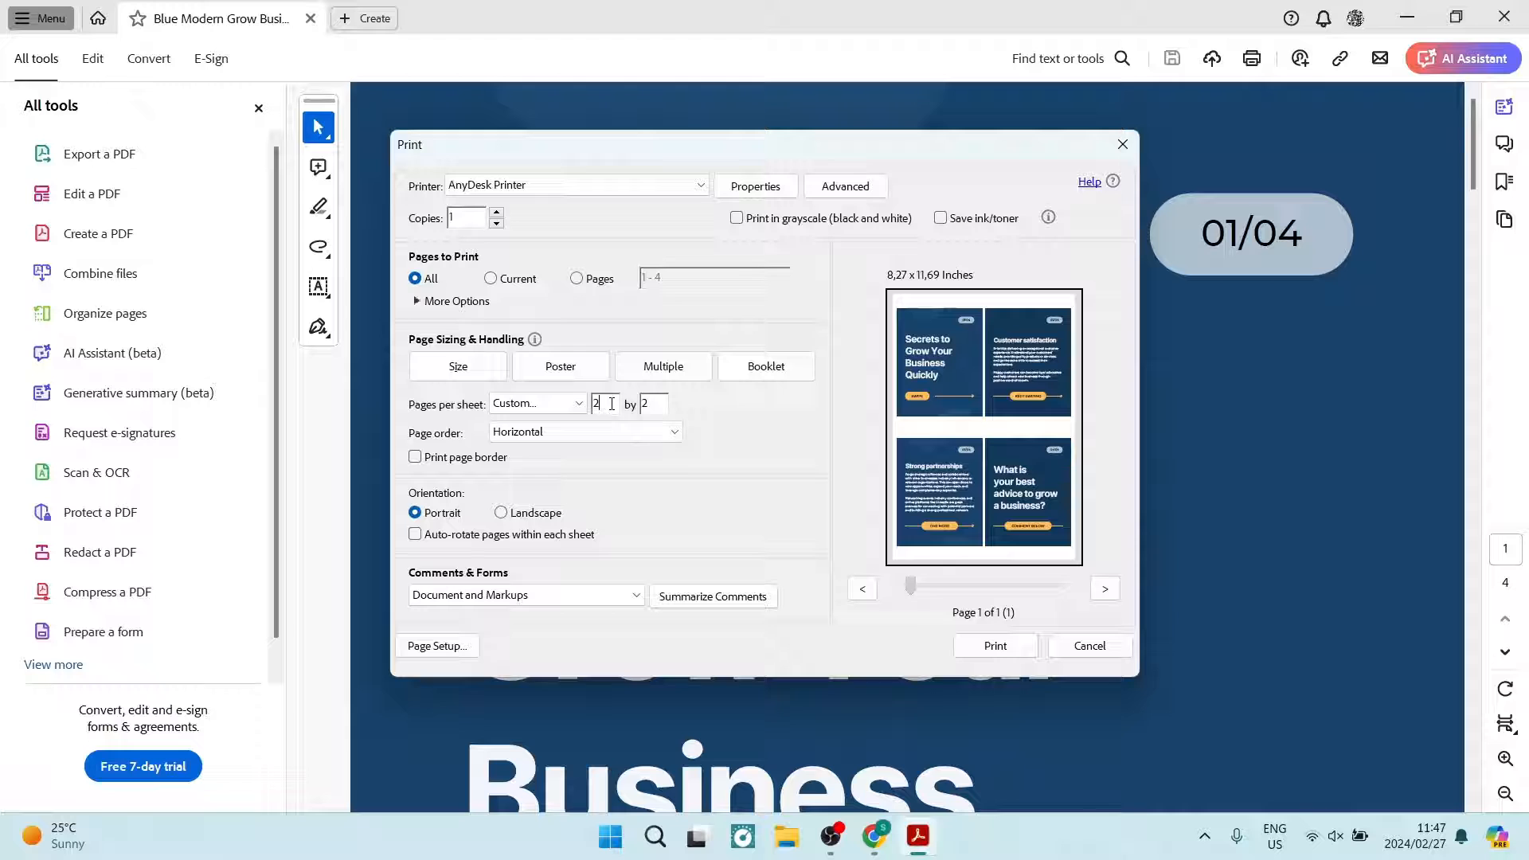
left_click(648, 403)
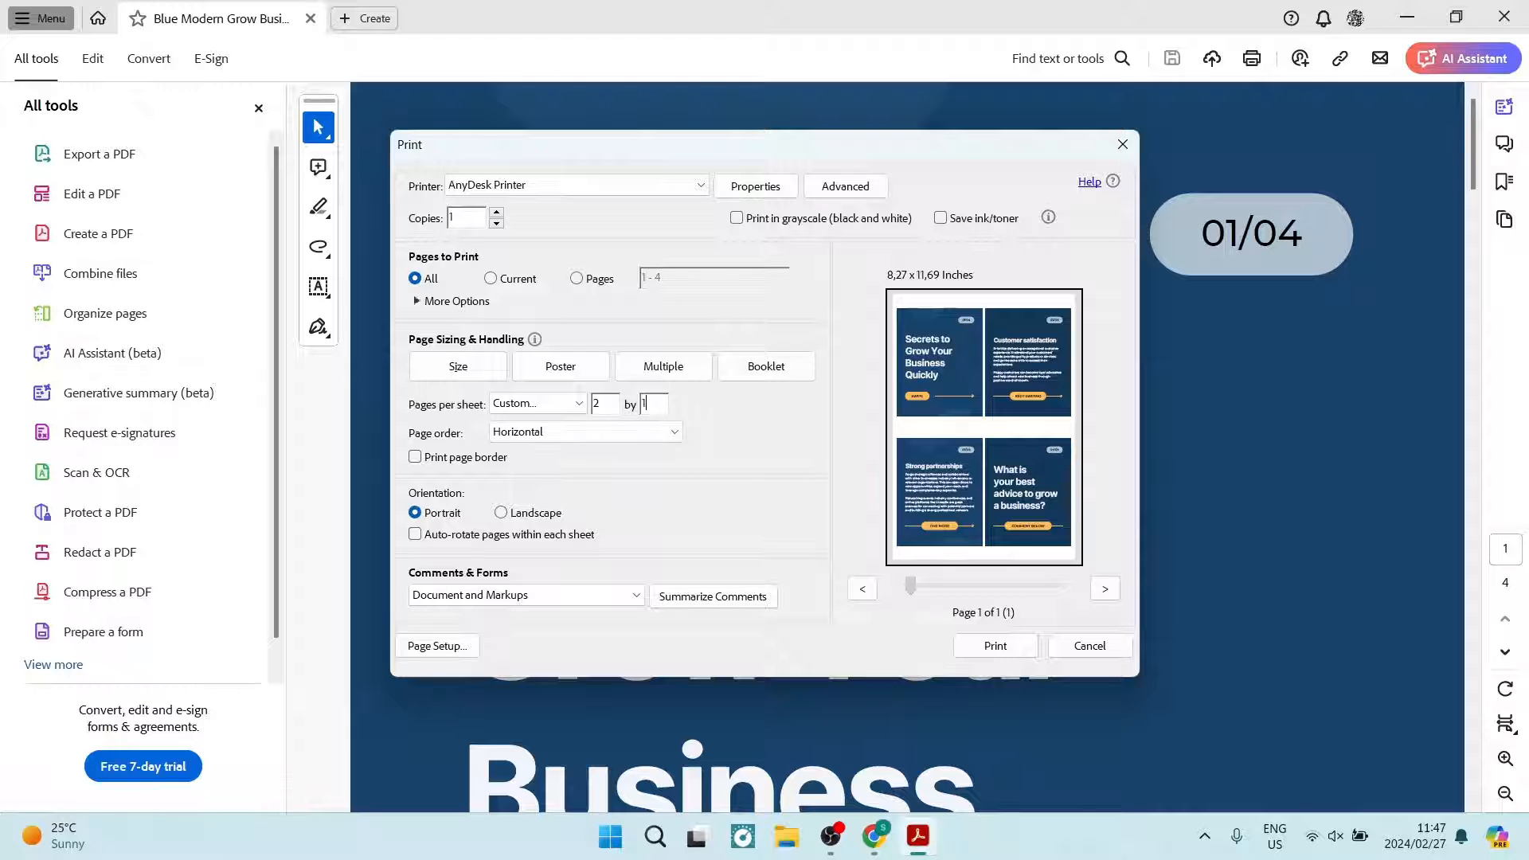
left_click(994, 644)
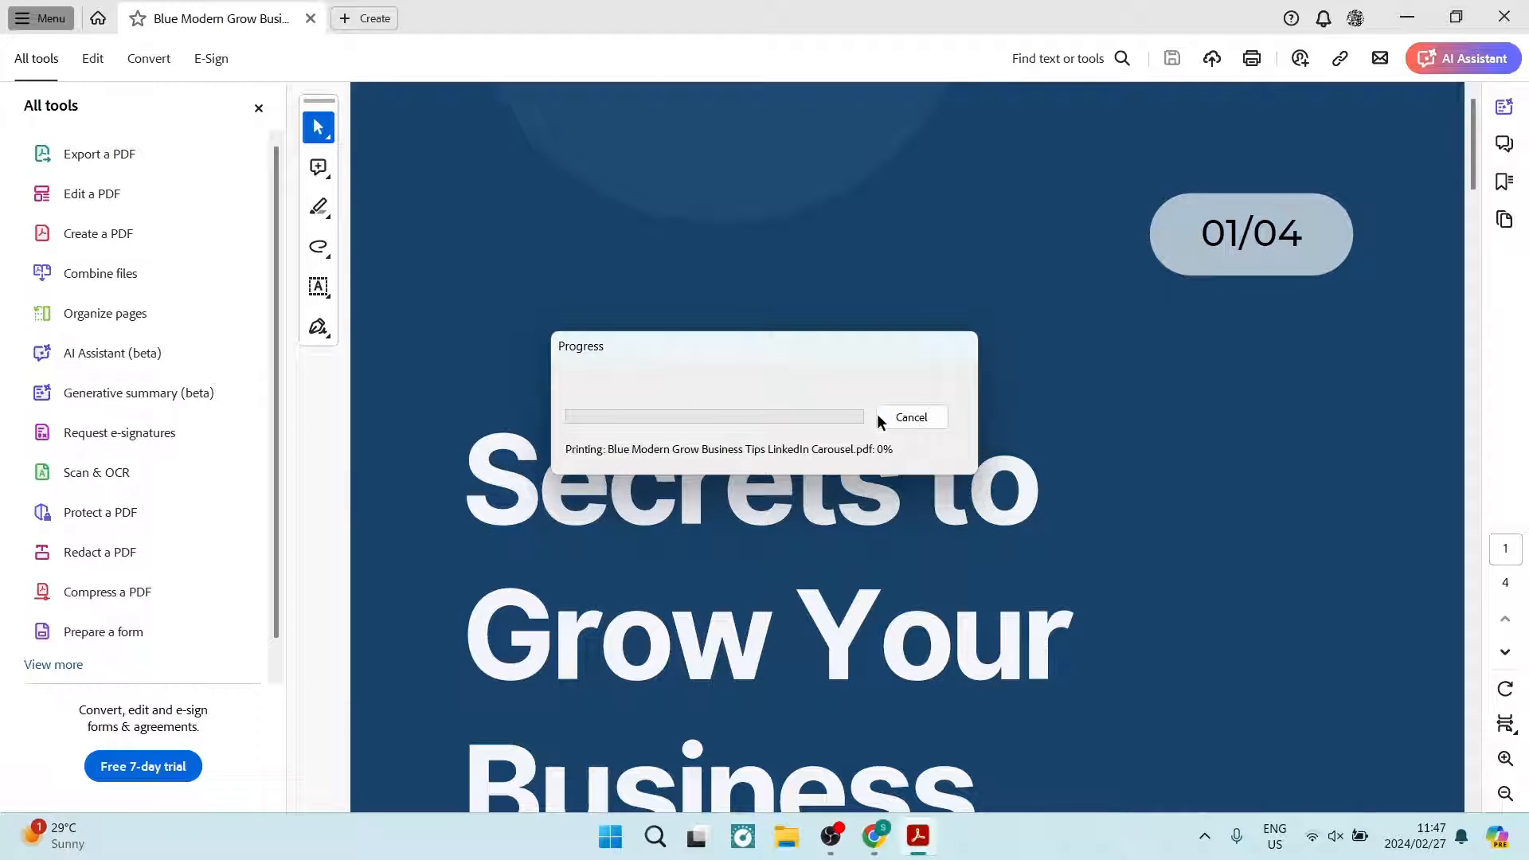
- Cancel the running print job and reopen the Print dialog from the Menu
left_click(909, 417)
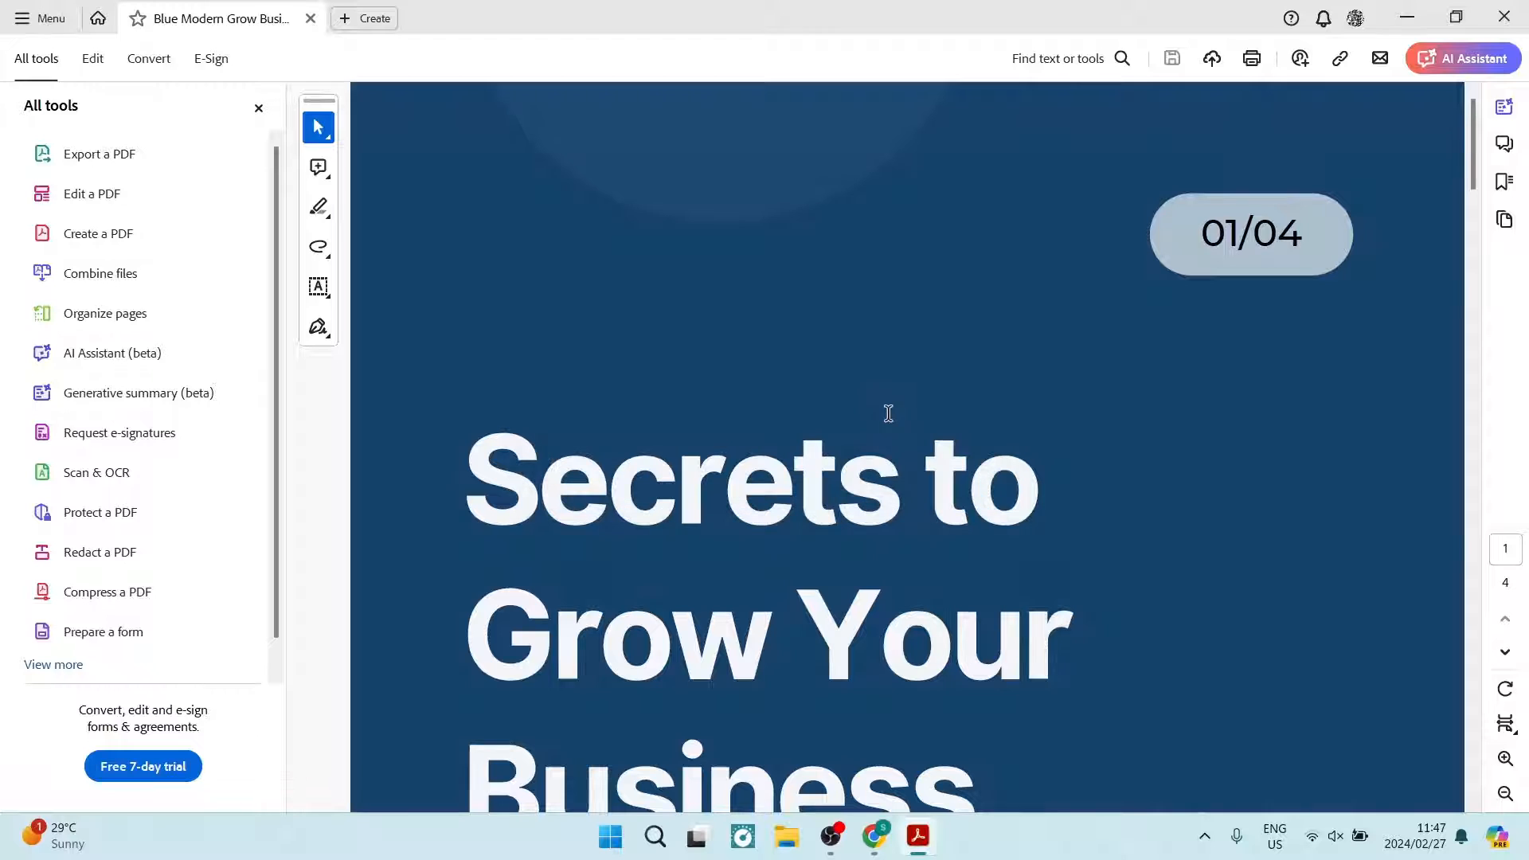
left_click(42, 18)
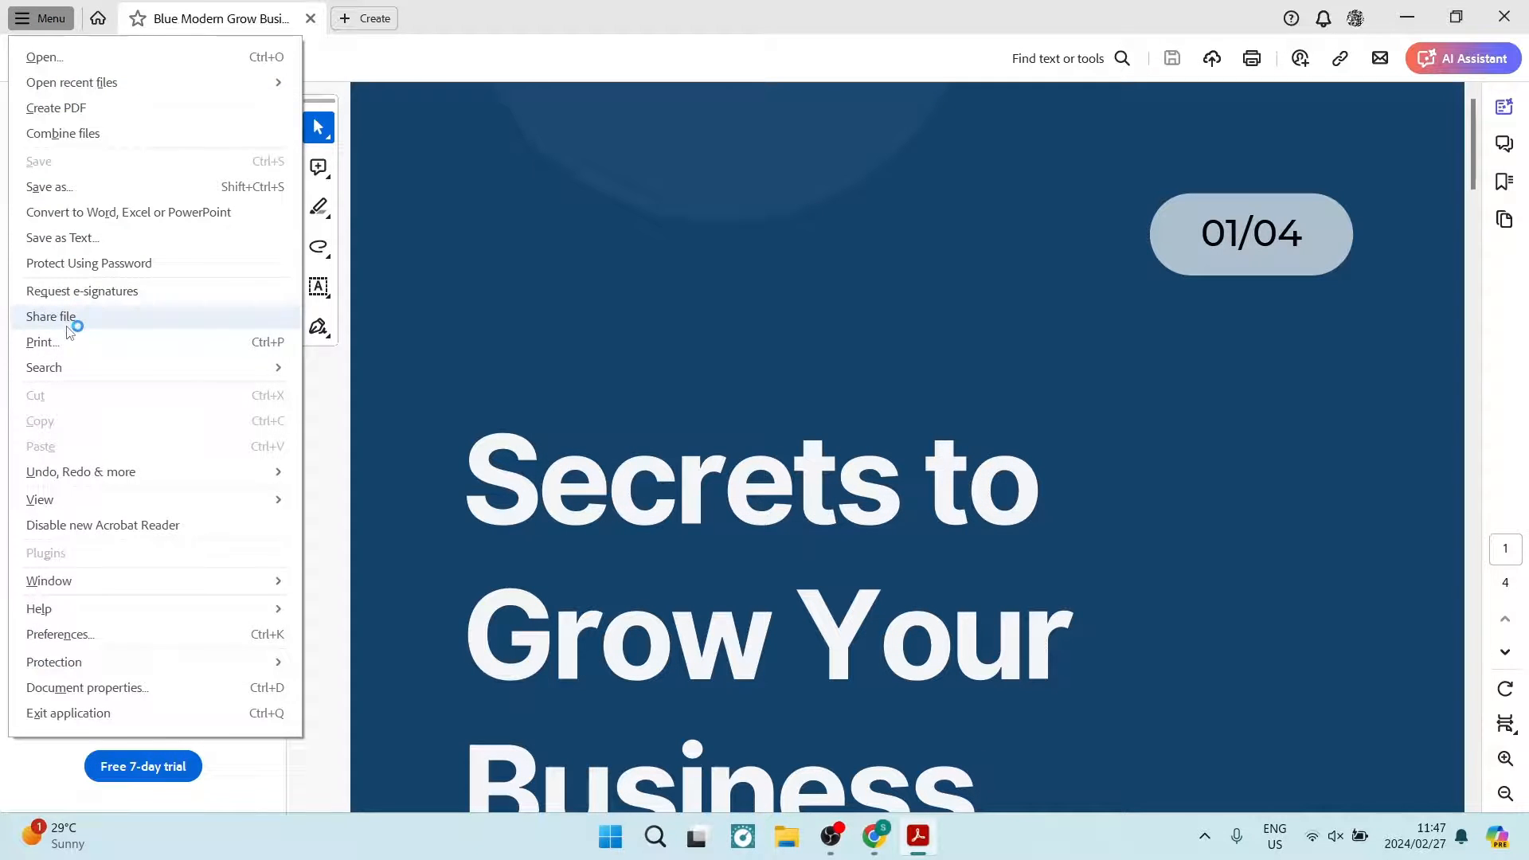
left_click(41, 343)
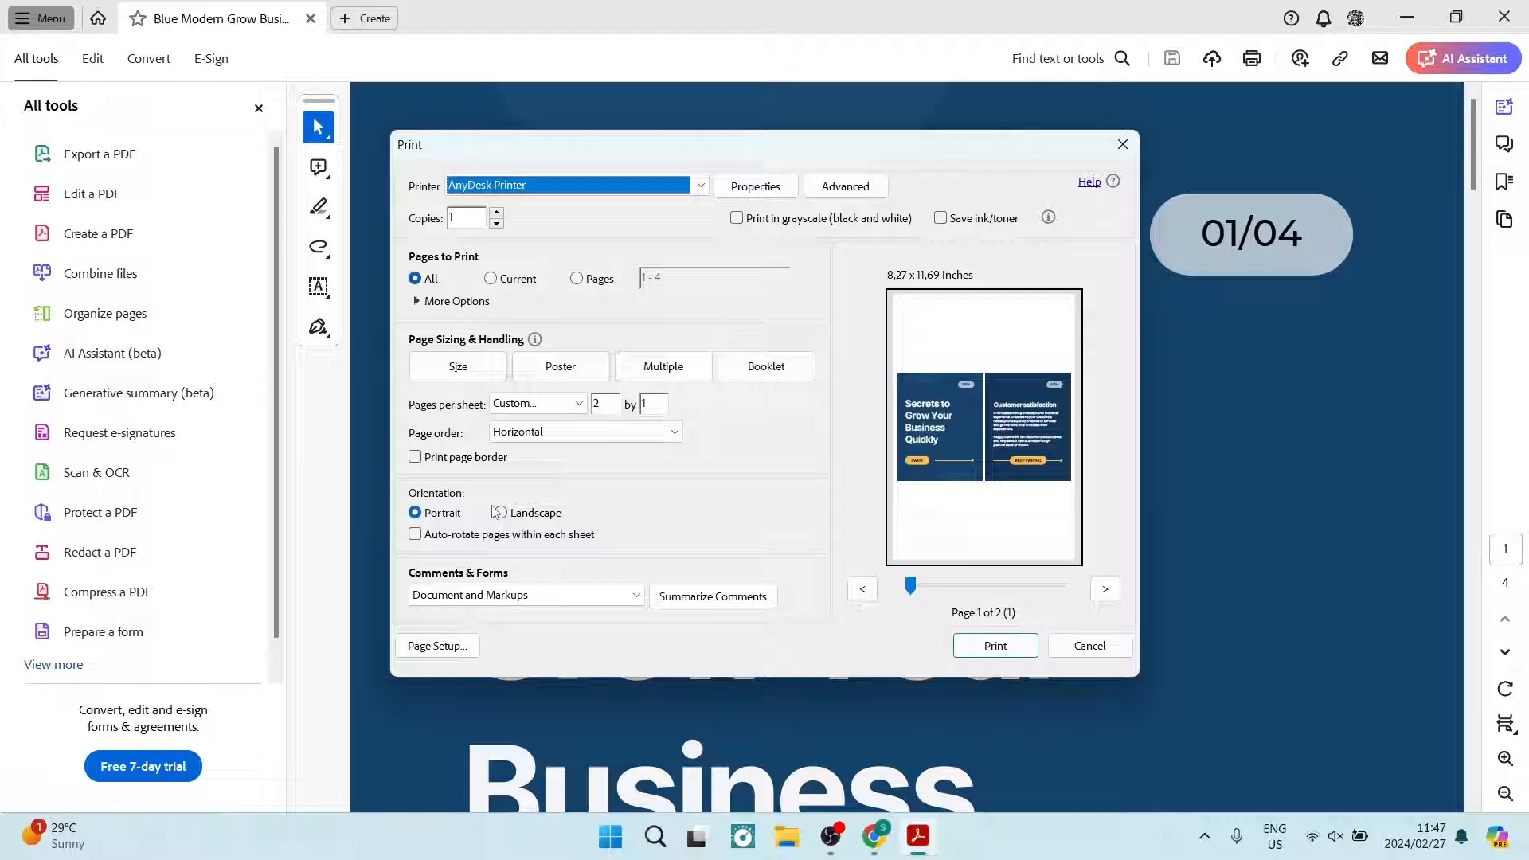
- Set Pages per sheet to 2 by 2, trying Landscape and ending on Portrait orientation
left_click(499, 515)
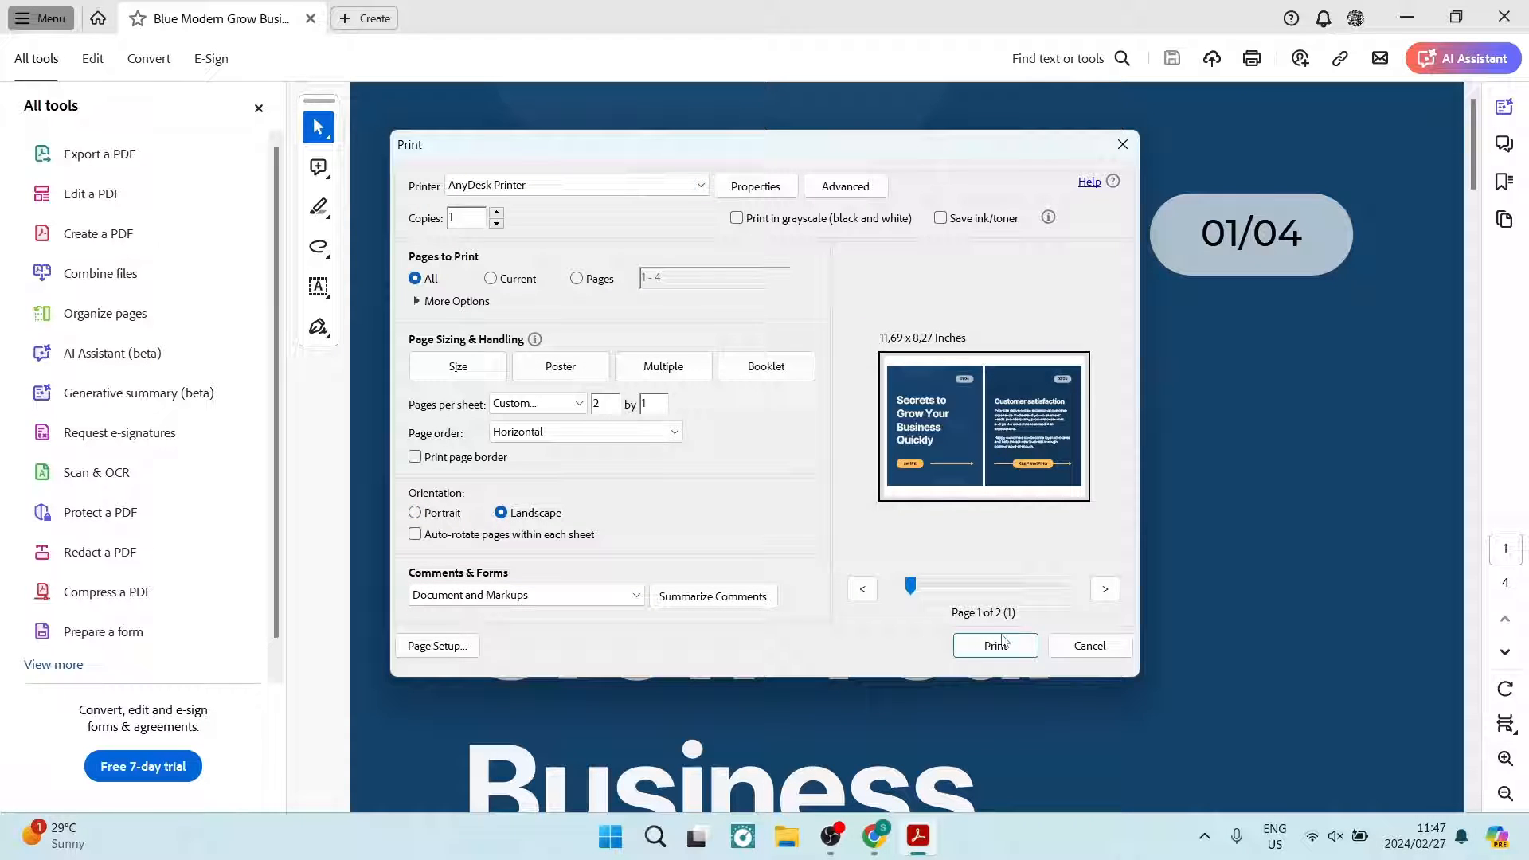
mouse_move(970, 539)
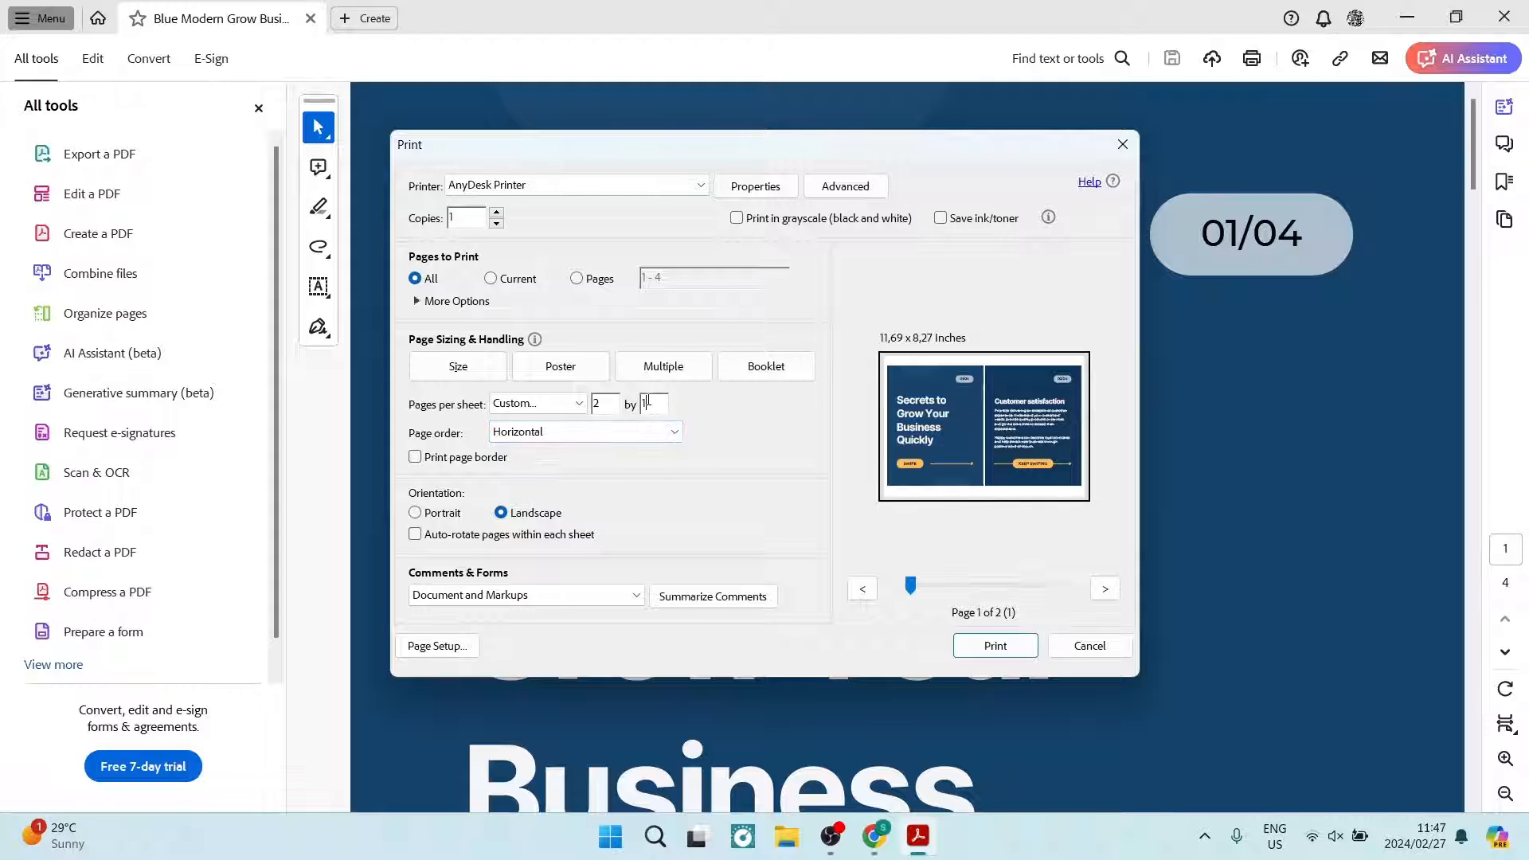
type("2")
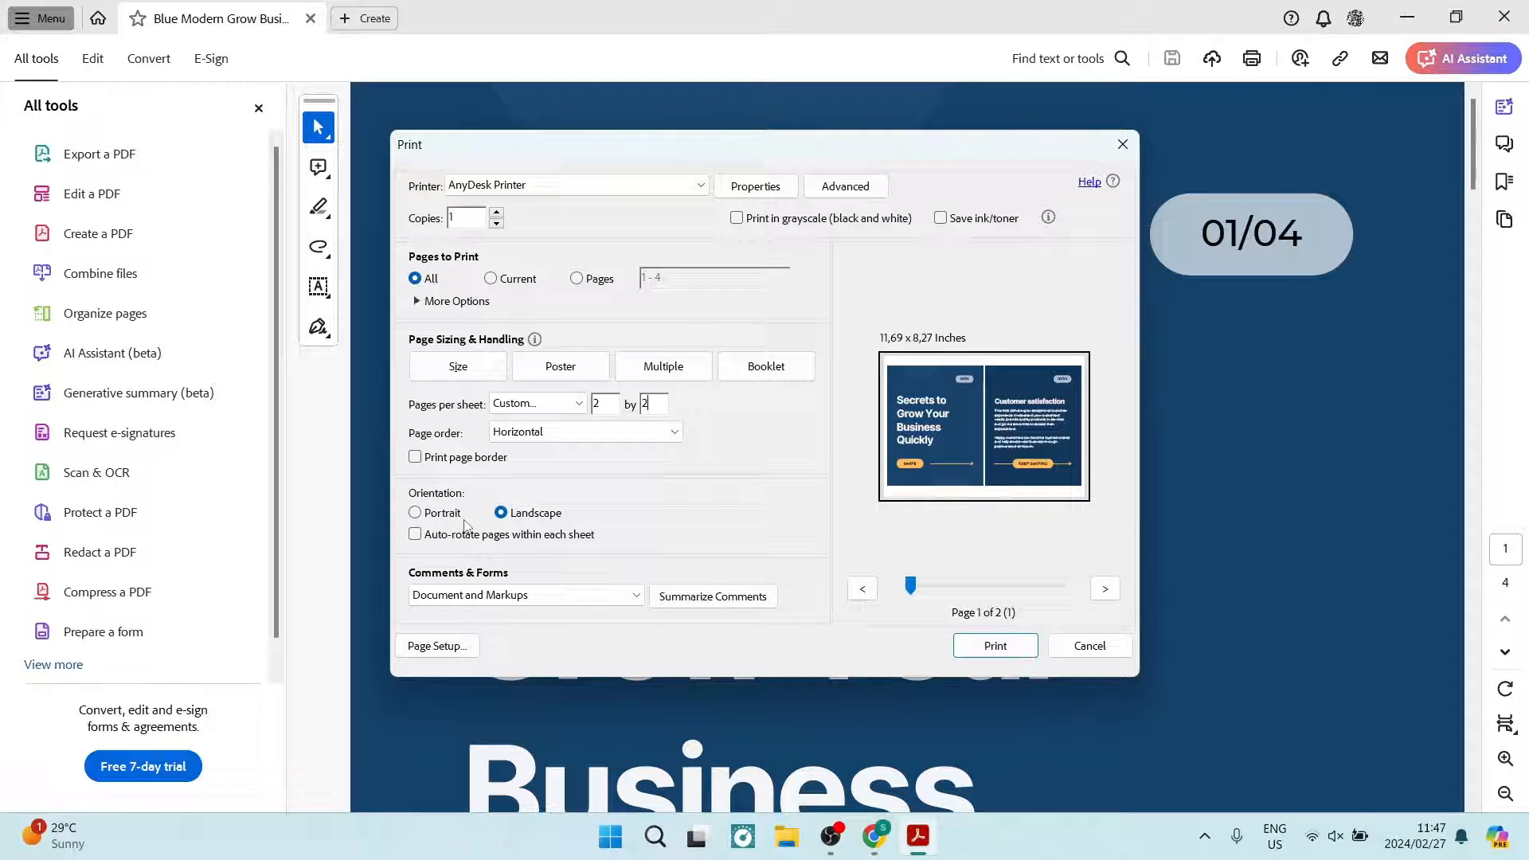
left_click(415, 511)
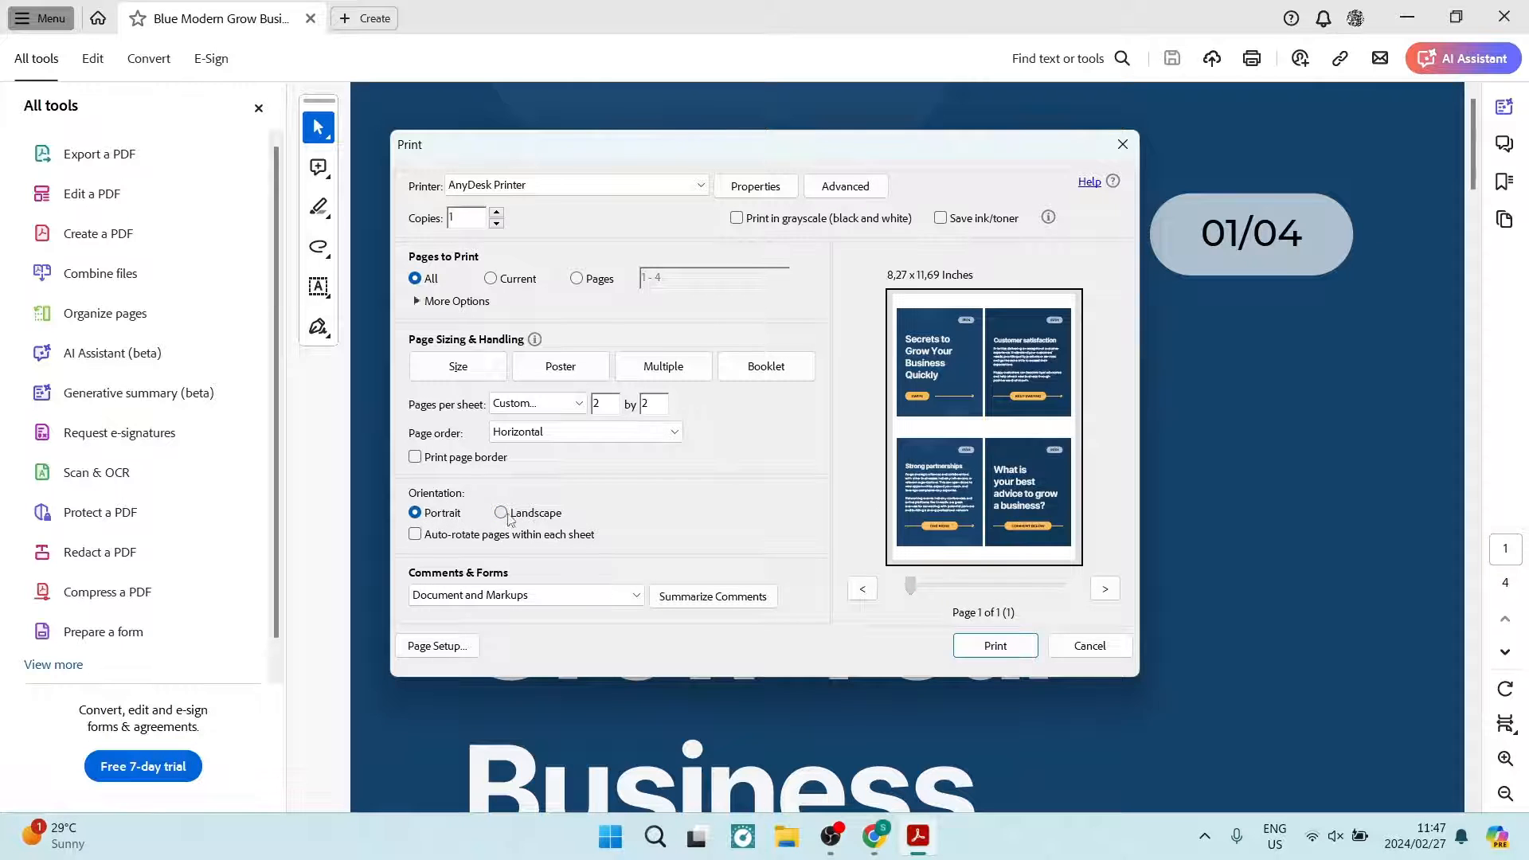
left_click(500, 511)
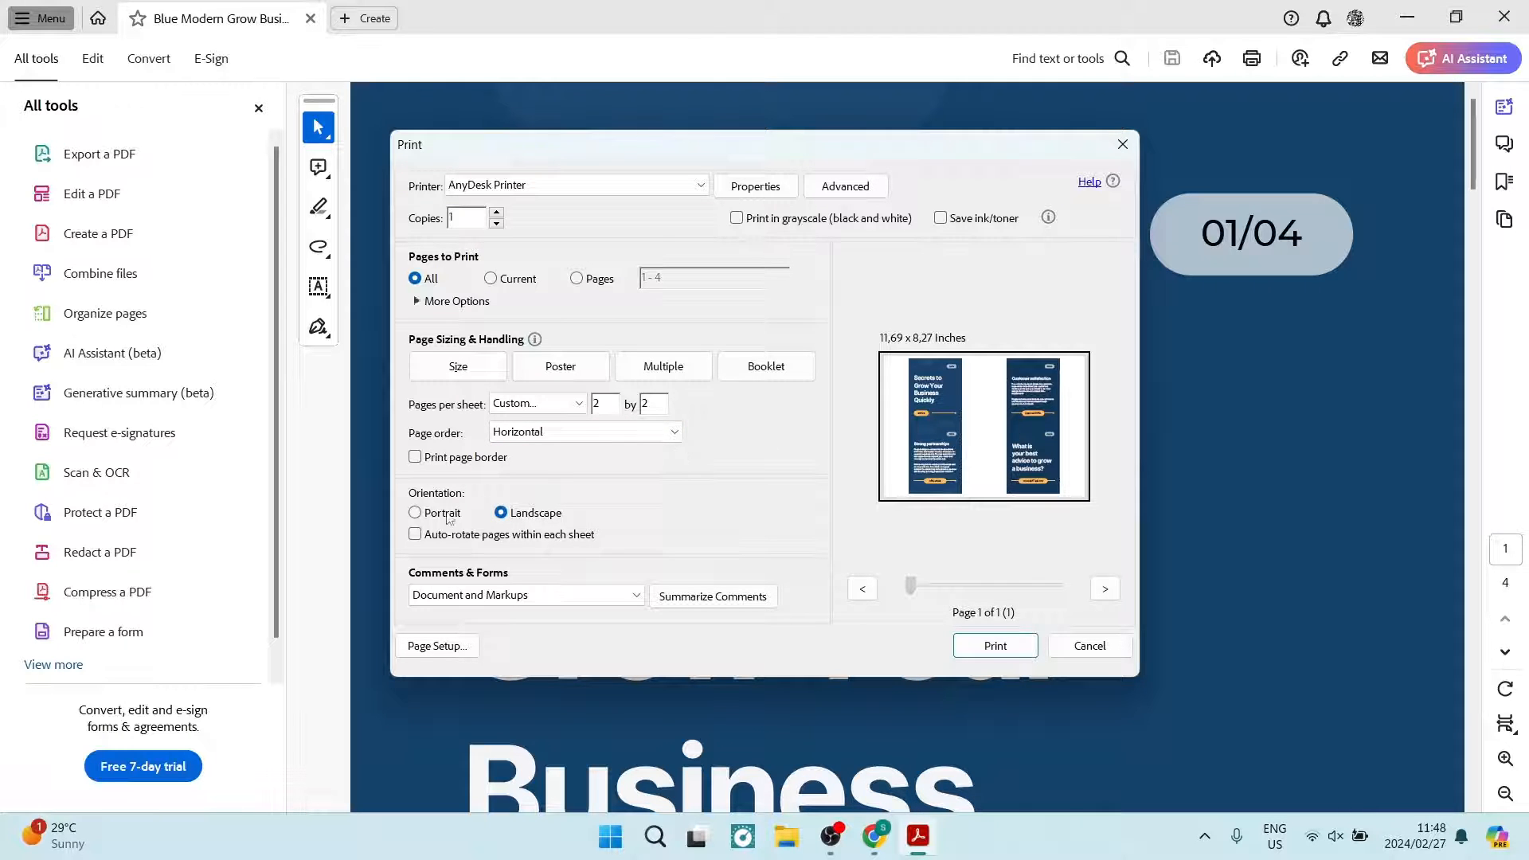
left_click(414, 515)
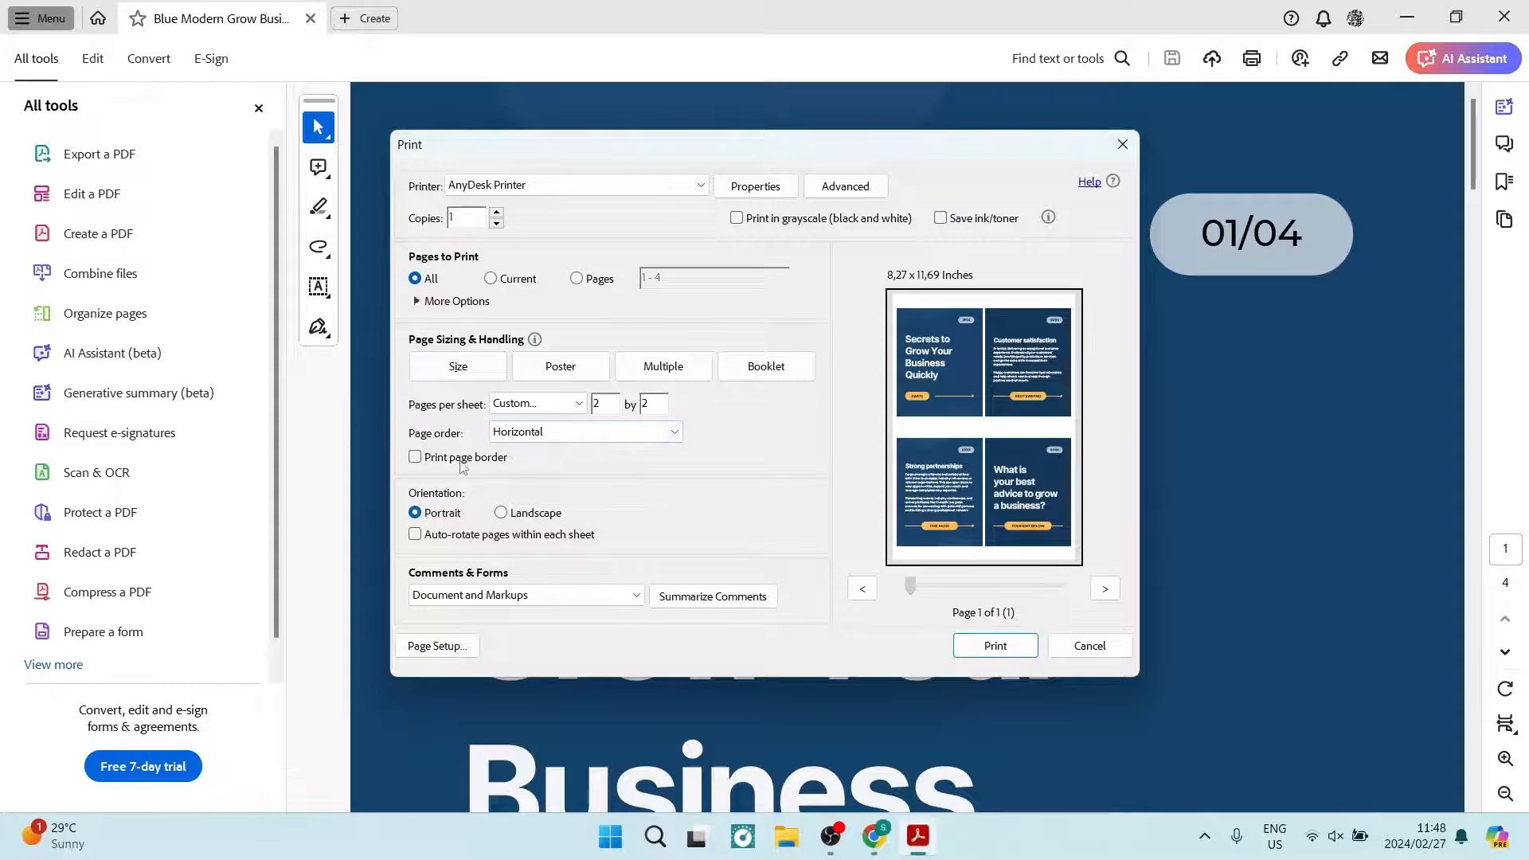
left_click(414, 457)
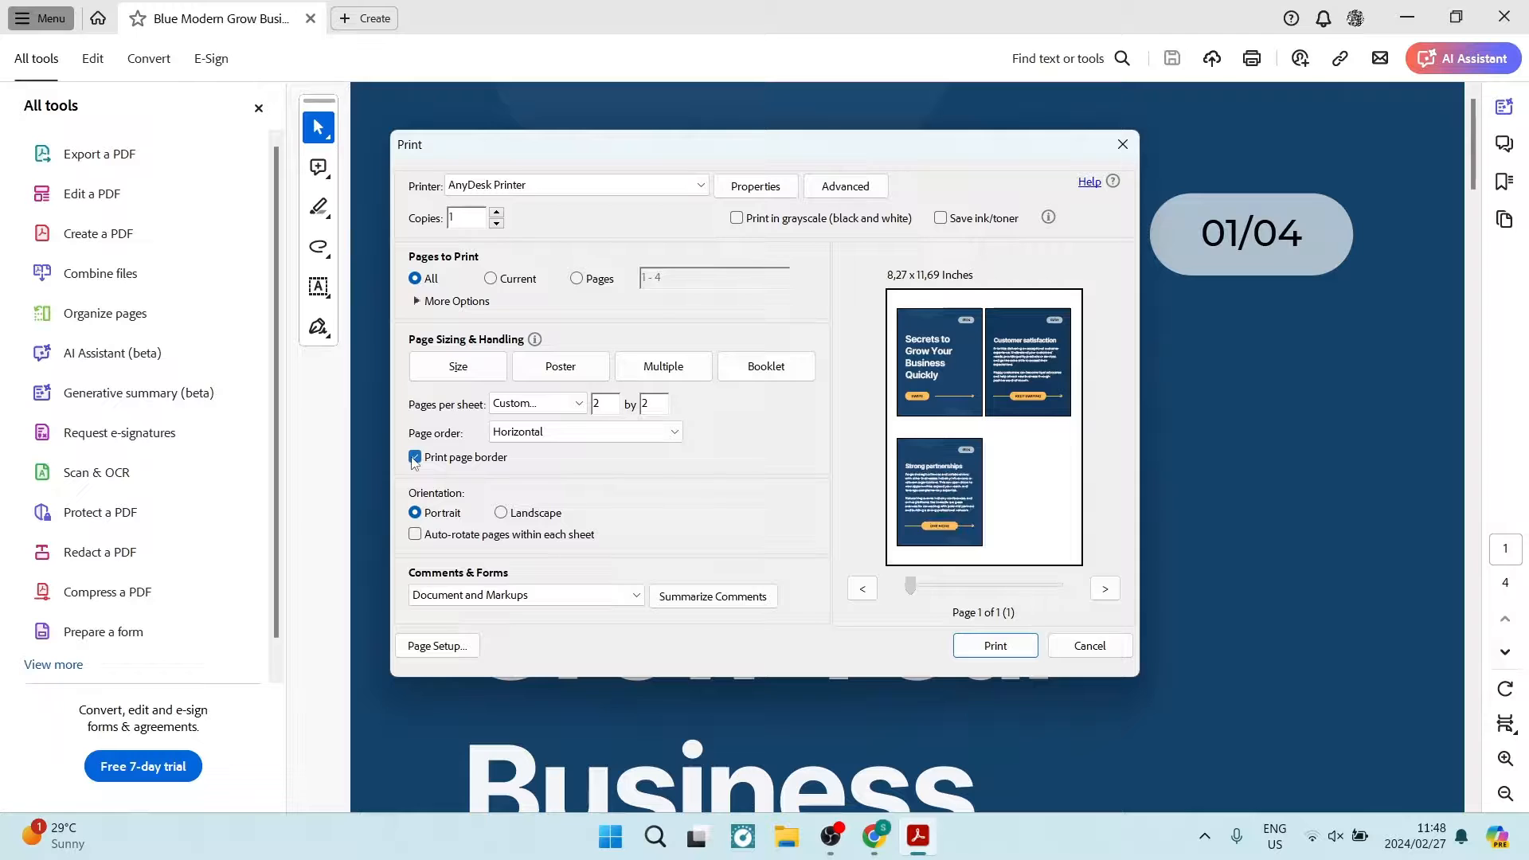
left_click(414, 457)
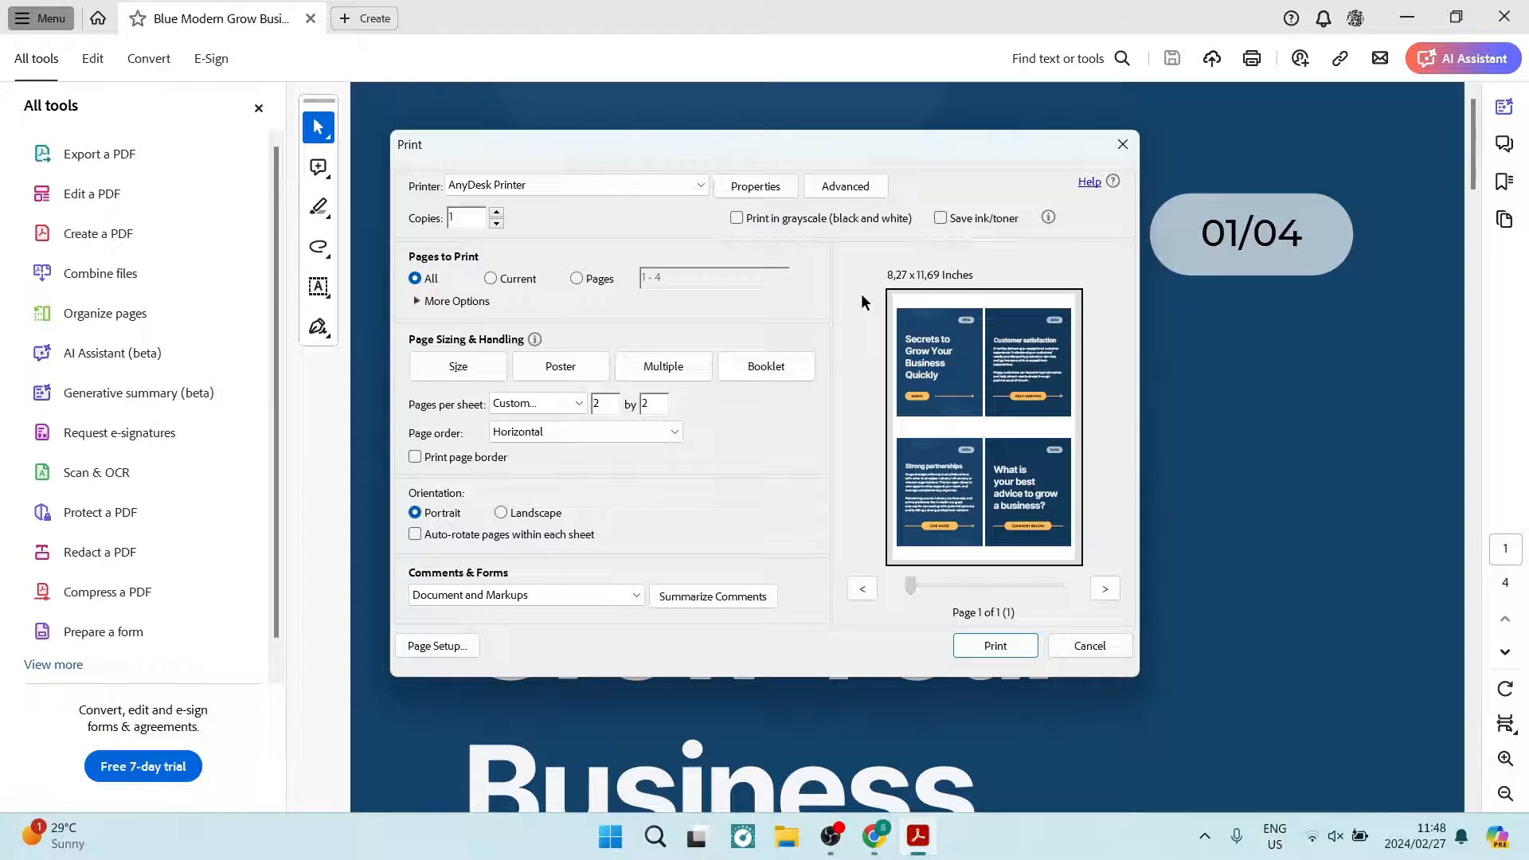
mouse_move(774, 202)
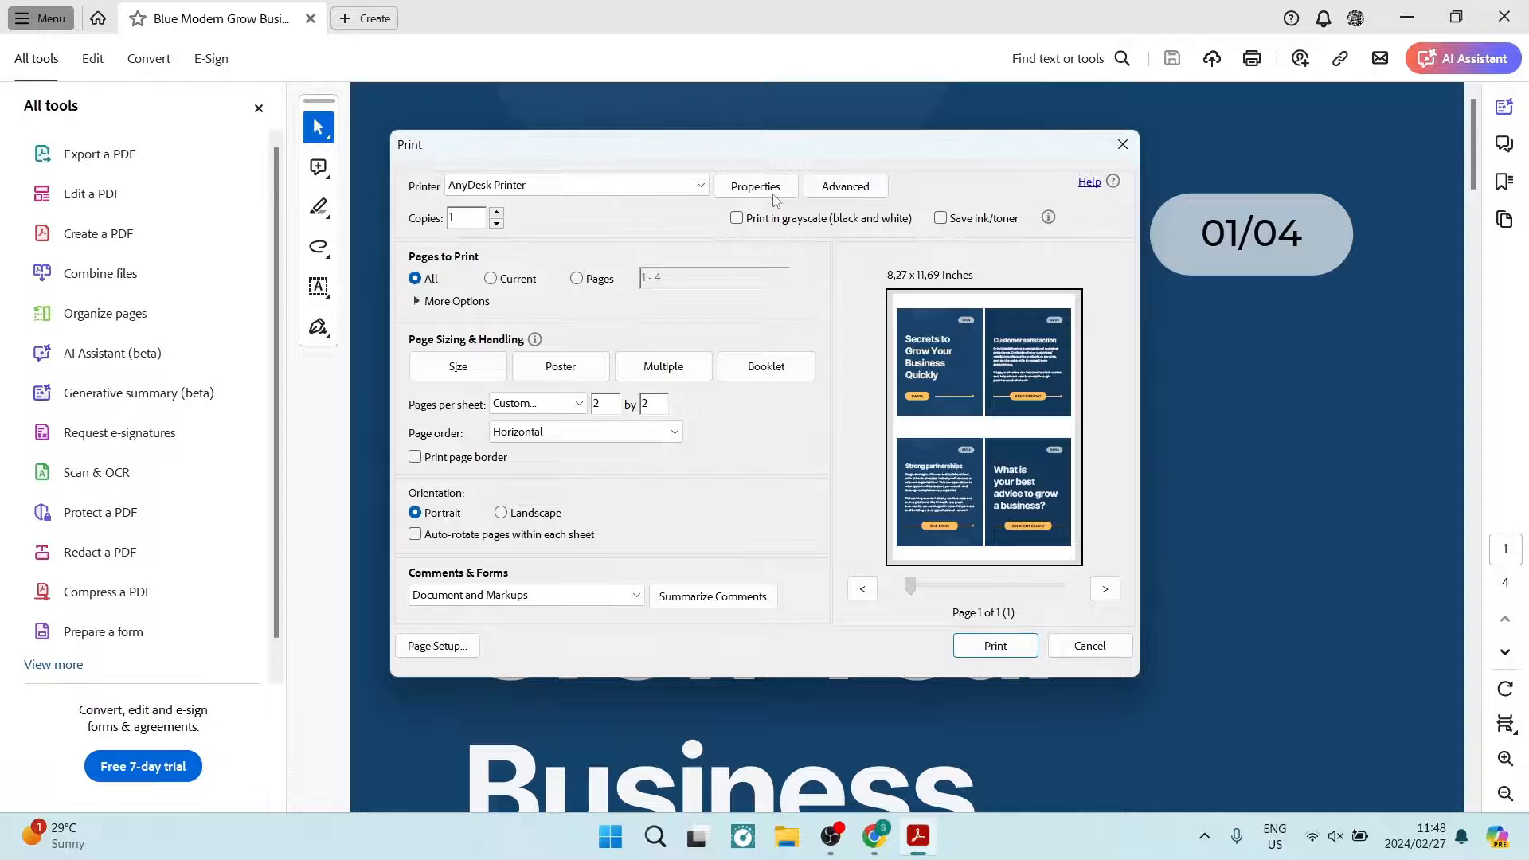
mouse_move(732, 422)
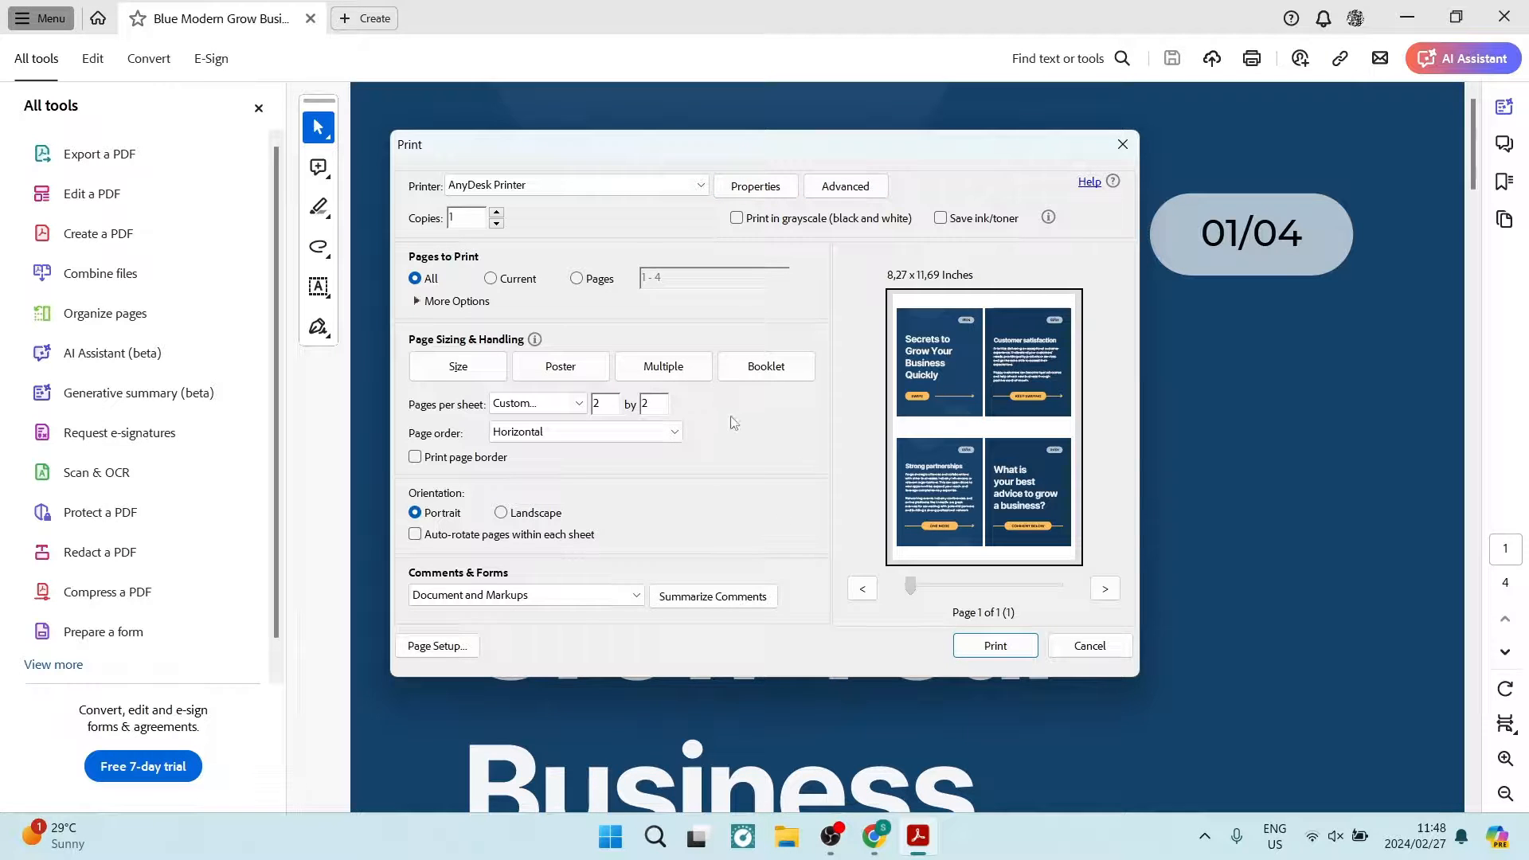
mouse_move(1187, 381)
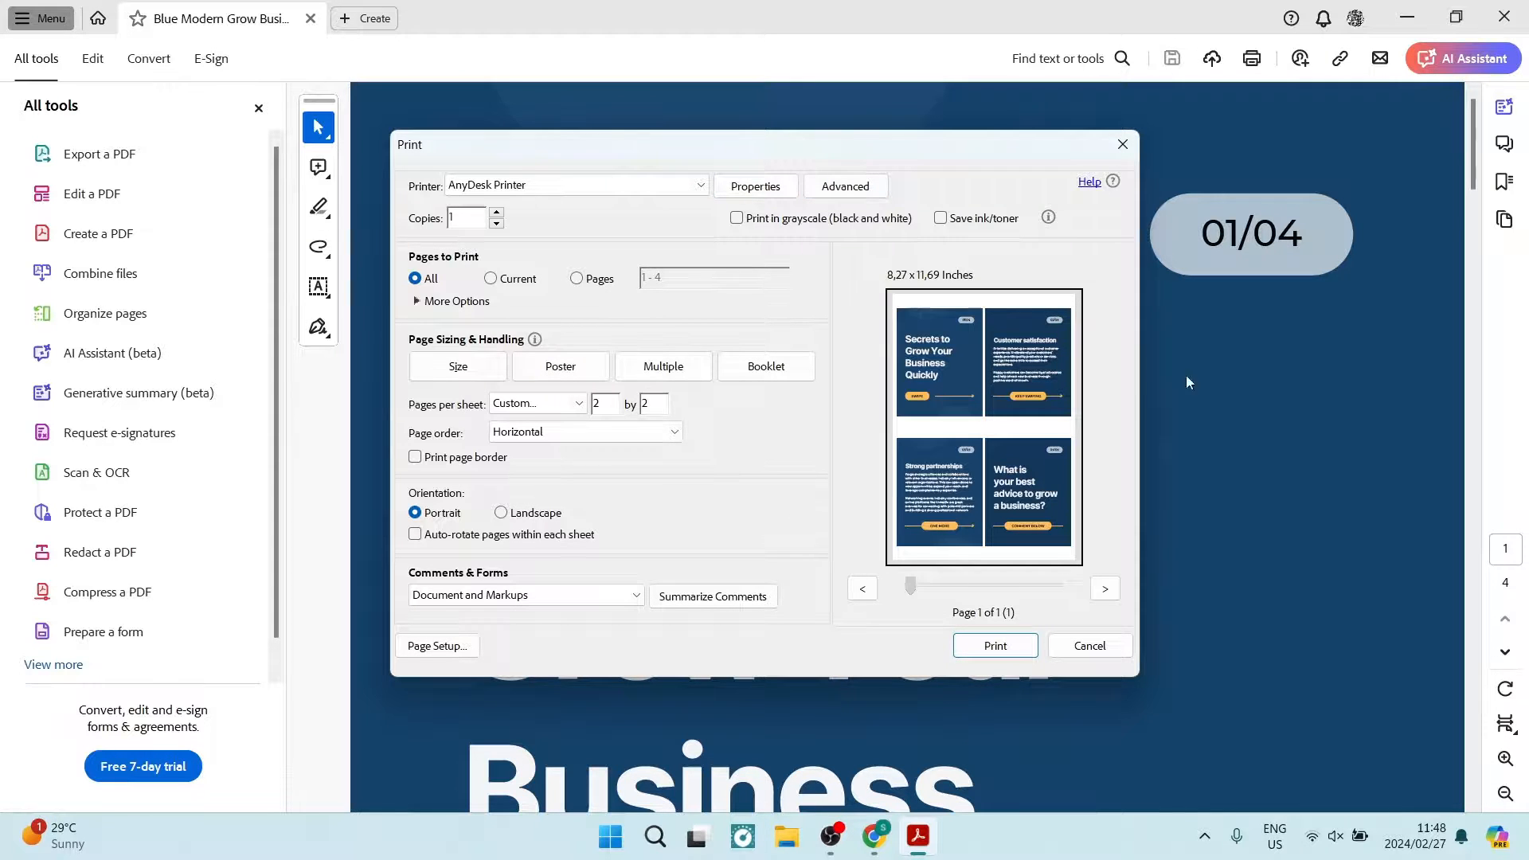